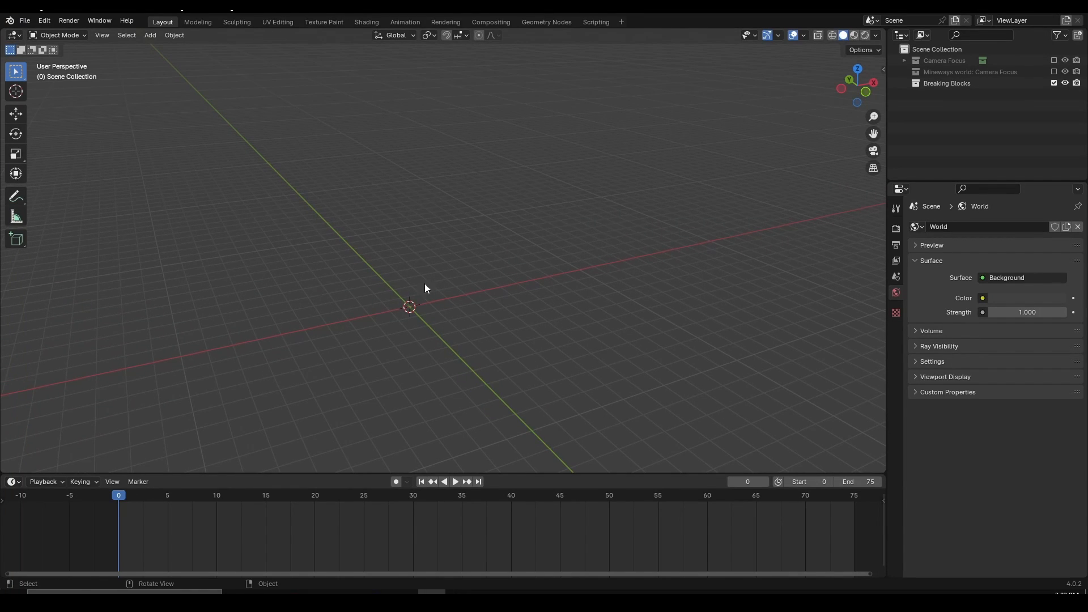
{"action": "mouse_move", "coordinate": [431, 274]}
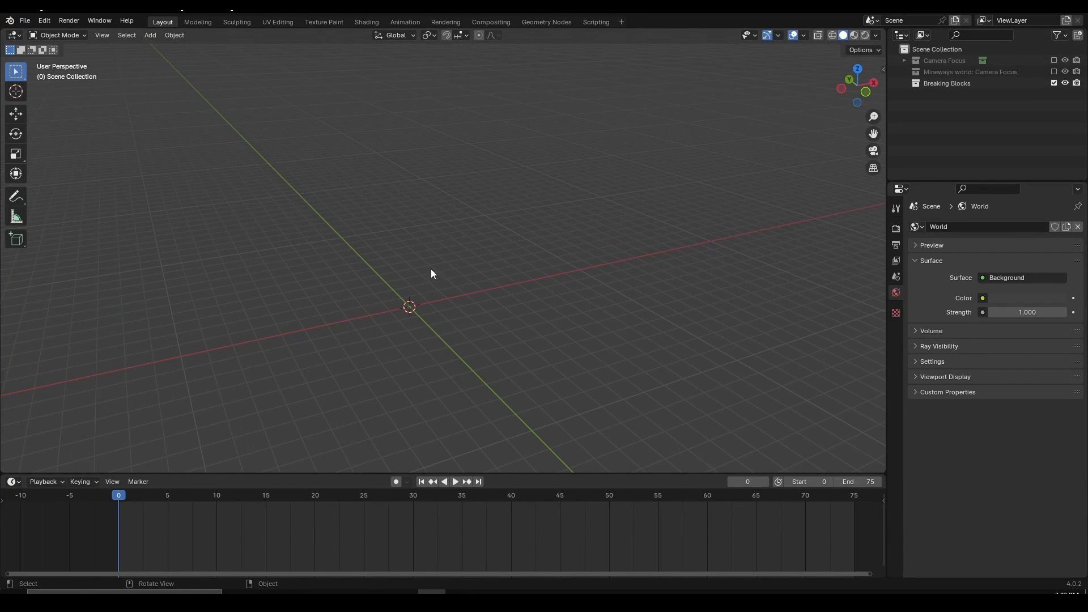
{"action": "mouse_move", "coordinate": [377, 320]}
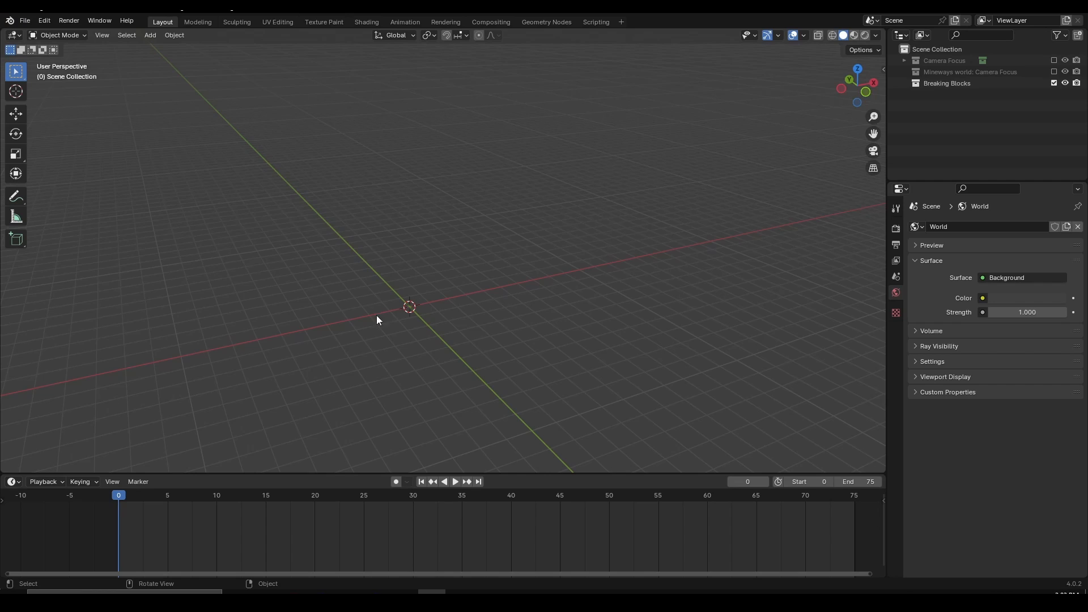
{"action": "mouse_move", "coordinate": [353, 306]}
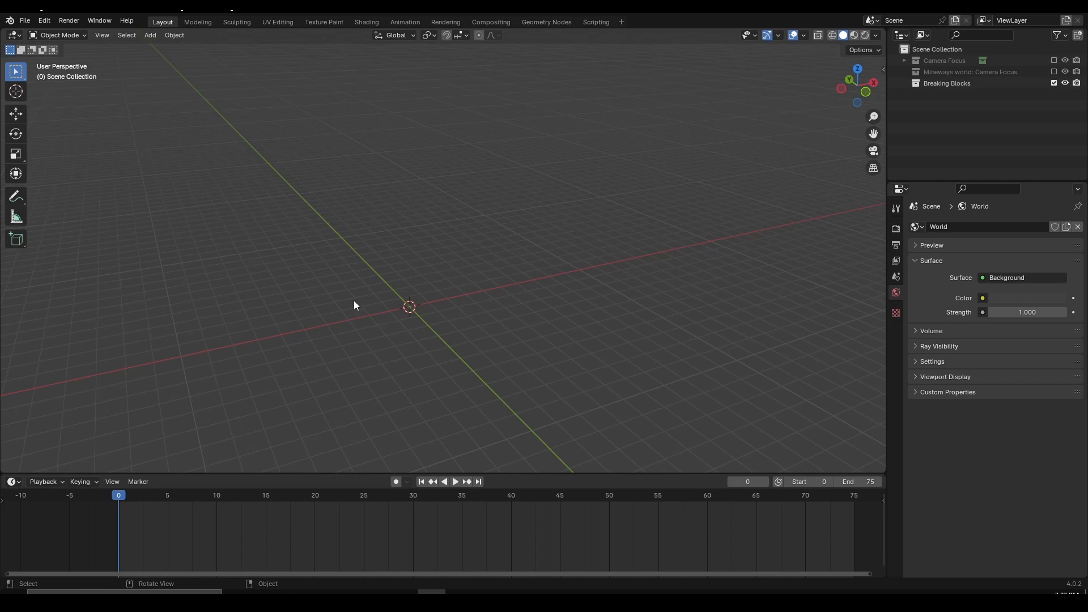
{"action": "mouse_move", "coordinate": [263, 444]}
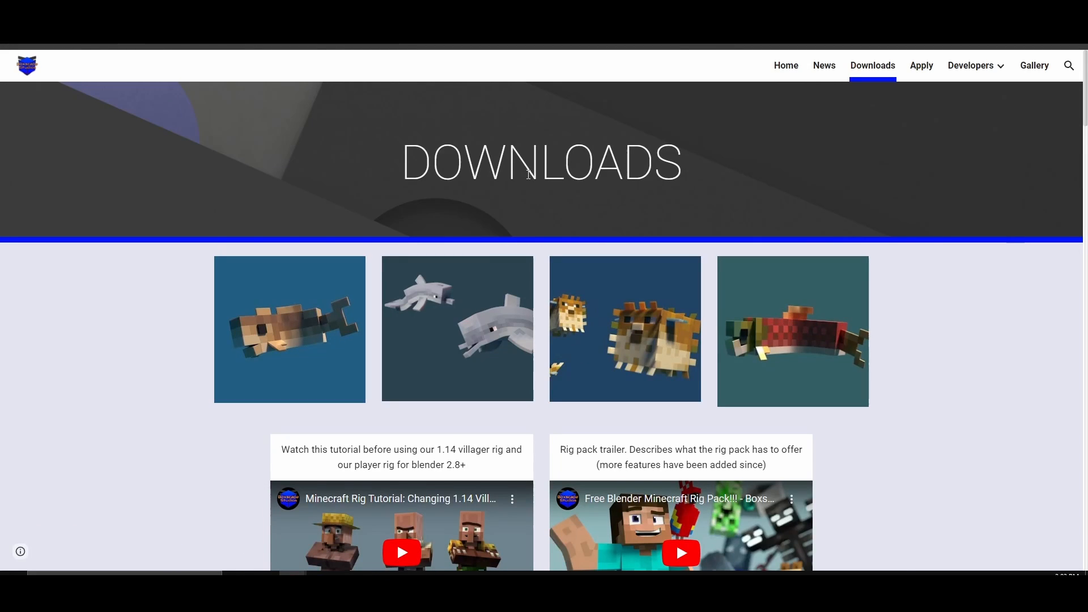
{"action": "mouse_move", "coordinate": [427, 367]}
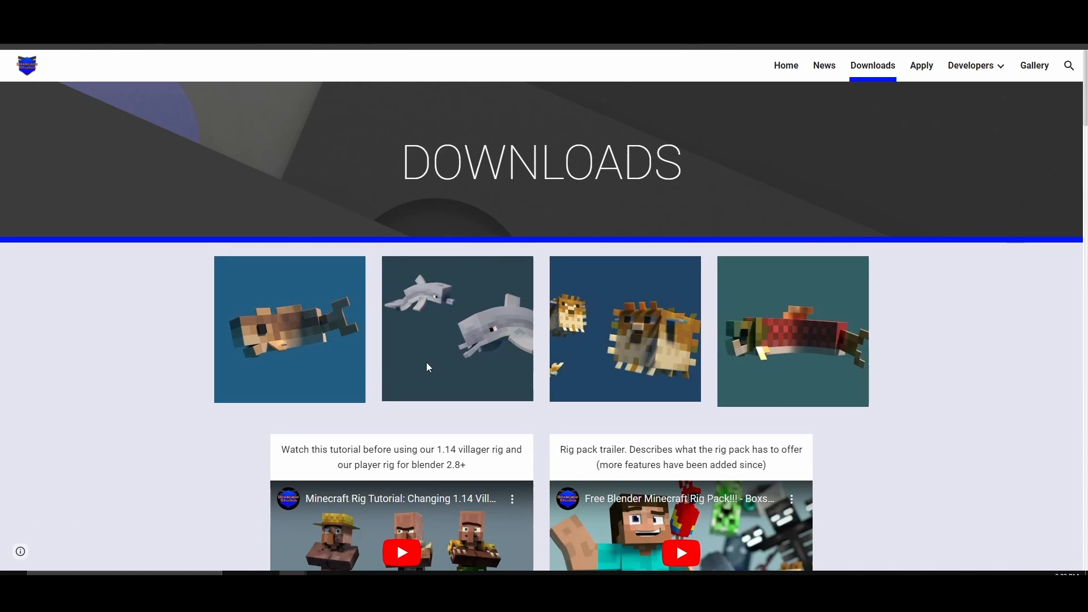
{"action": "mouse_move", "coordinate": [449, 275]}
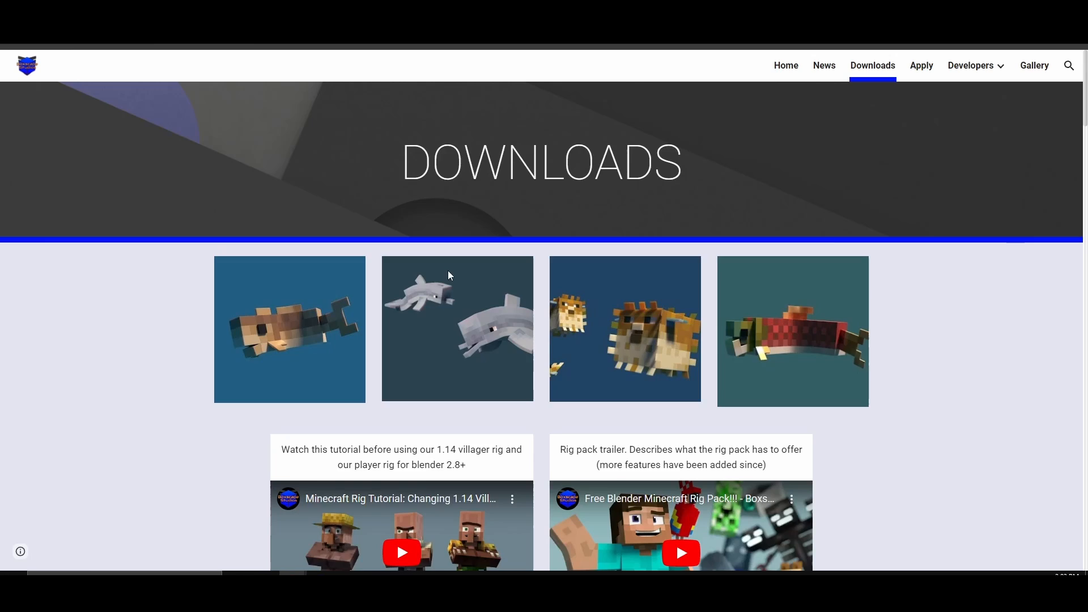
Scroll the Downloads page to Current Edits, showing the Cycles_Minecraft_Rig BSS Edit V6.5.zip download
{"action": "scroll", "scroll_direction": "up", "scroll_amount": 3}
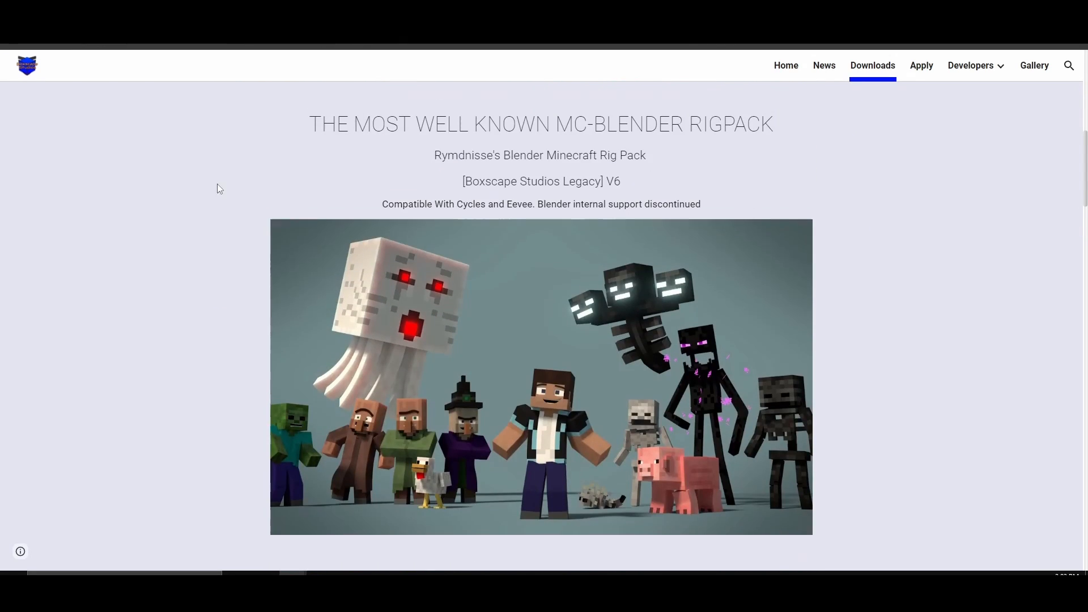
{"action": "scroll", "scroll_direction": "down", "scroll_amount": 3}
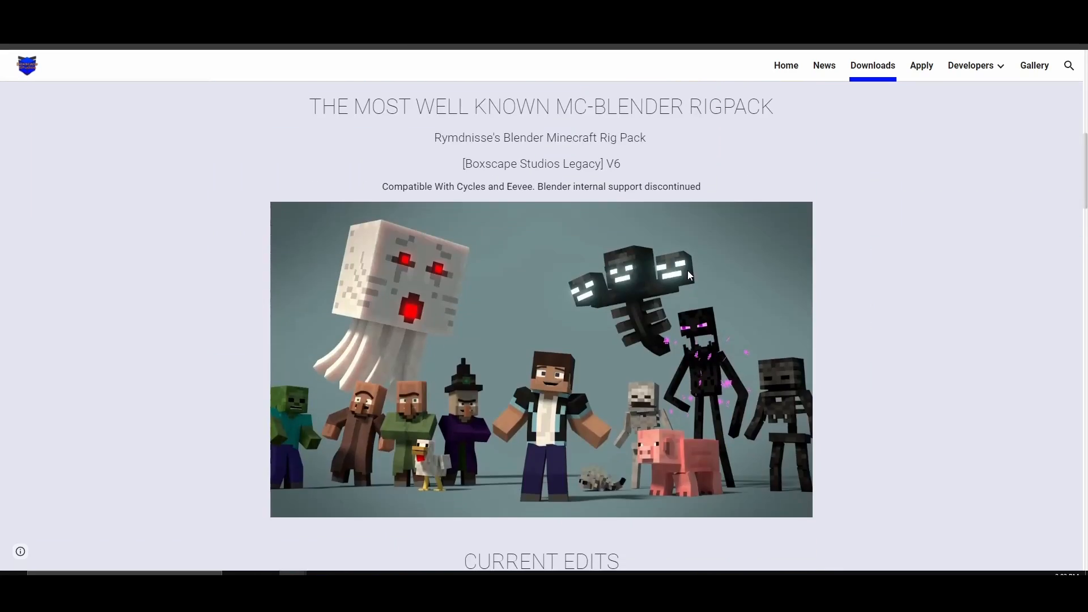
{"action": "scroll", "scroll_direction": "down", "scroll_amount": 3}
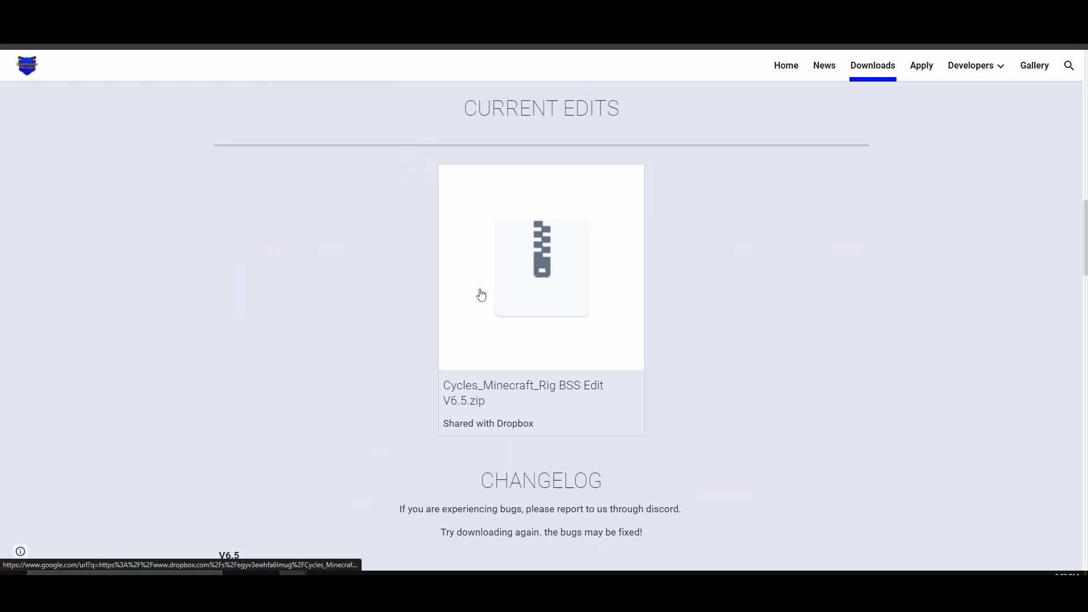
{"action": "mouse_move", "coordinate": [682, 333]}
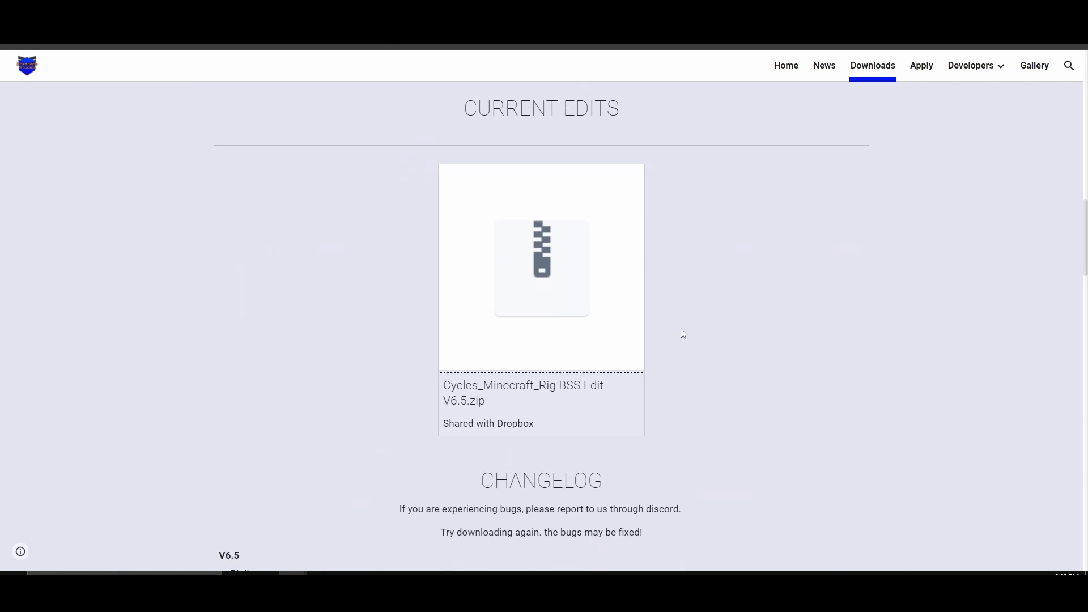
{"action": "mouse_move", "coordinate": [754, 251]}
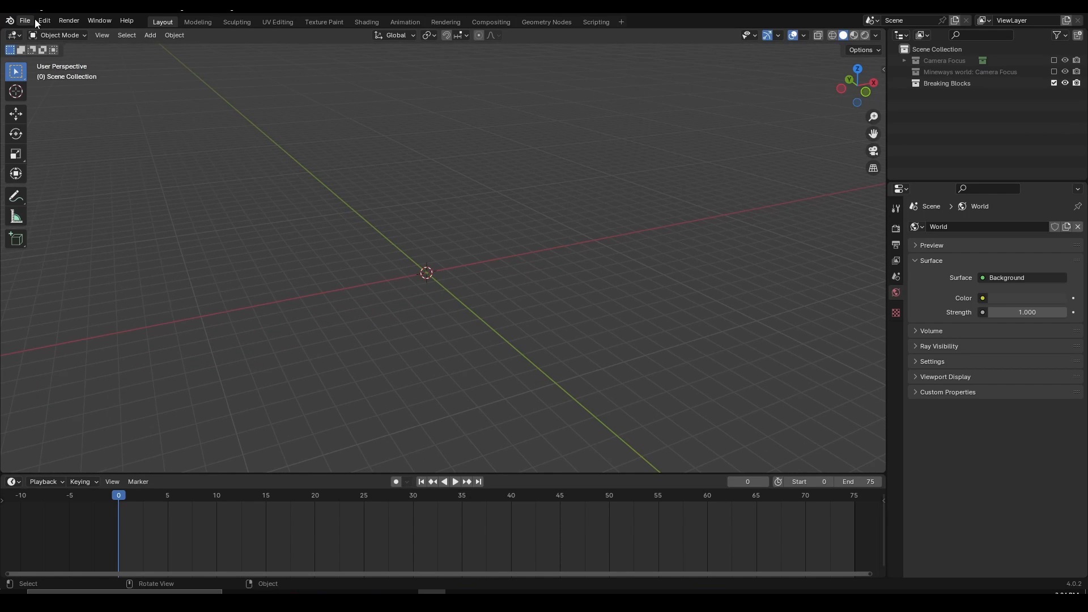
Start File > Append and browse to F:\Minecraft Animations\Items & Blocks\Cycles_Minecraft_Rig BSS Edit V6.5
{"action": "left_click", "coordinate": [24, 21]}
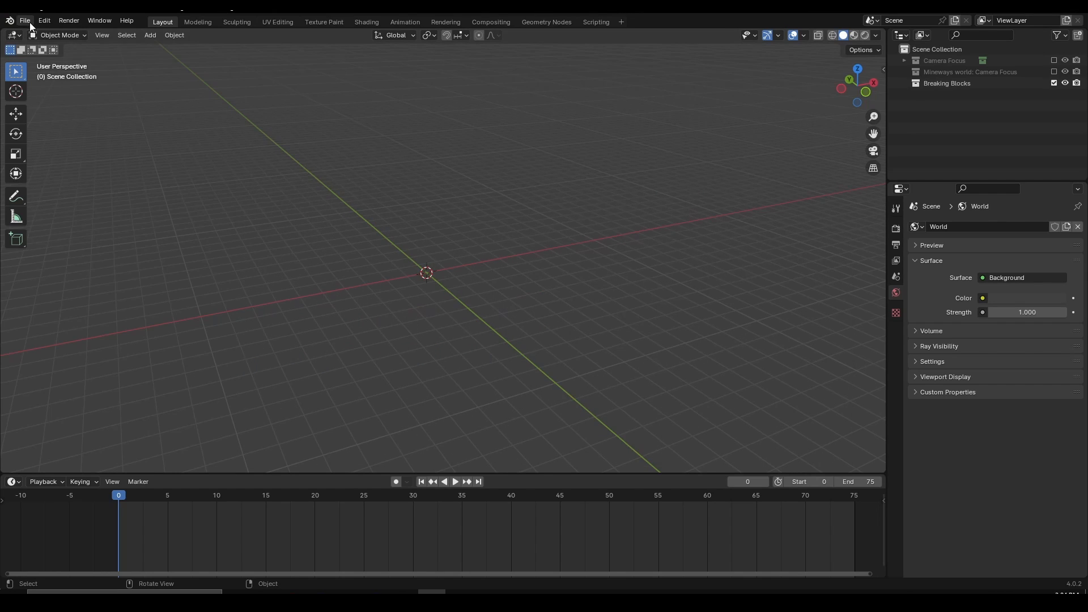
{"action": "left_click", "coordinate": [24, 20]}
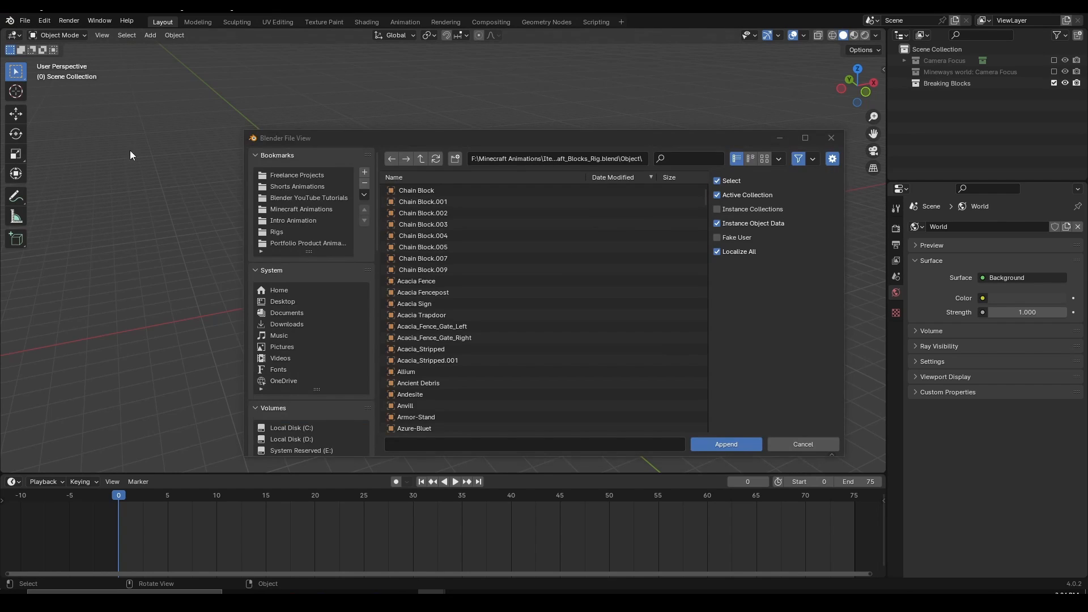
{"action": "left_click", "coordinate": [287, 416]}
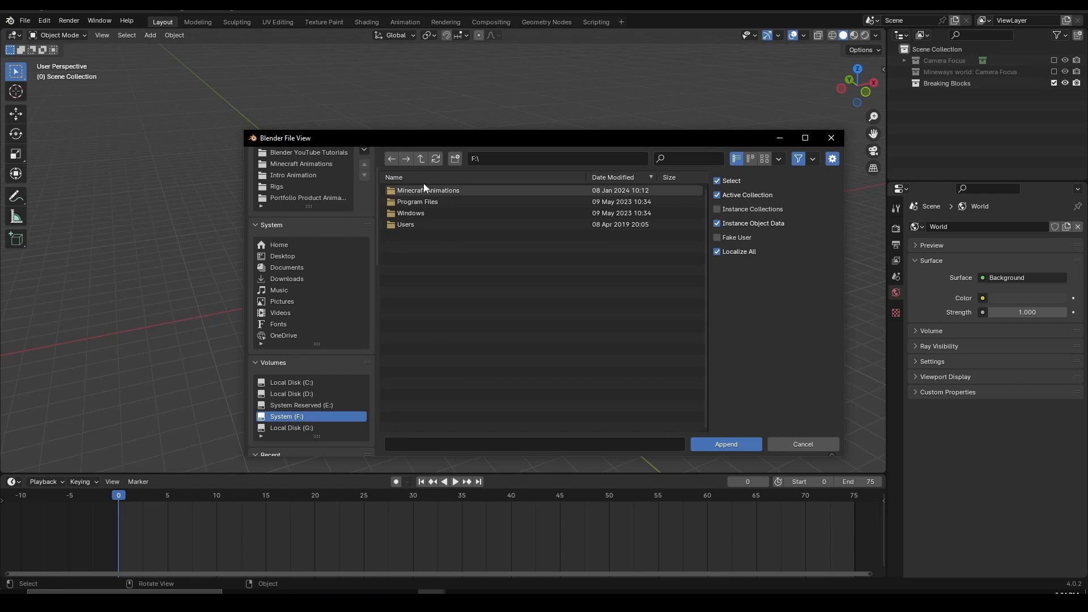
{"action": "mouse_move", "coordinate": [451, 193]}
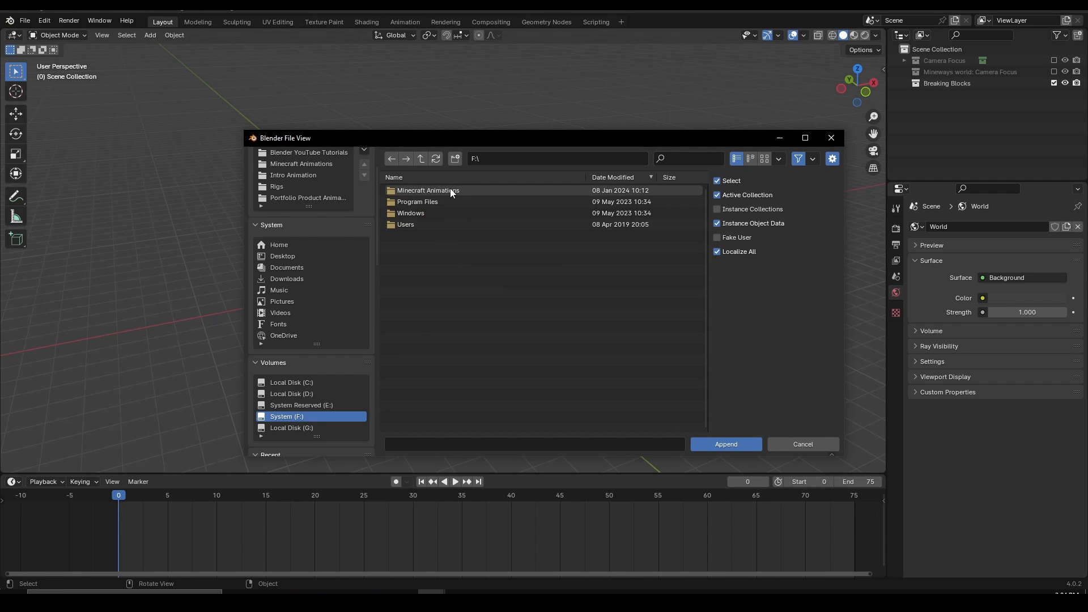
{"action": "double_click", "coordinate": [427, 190]}
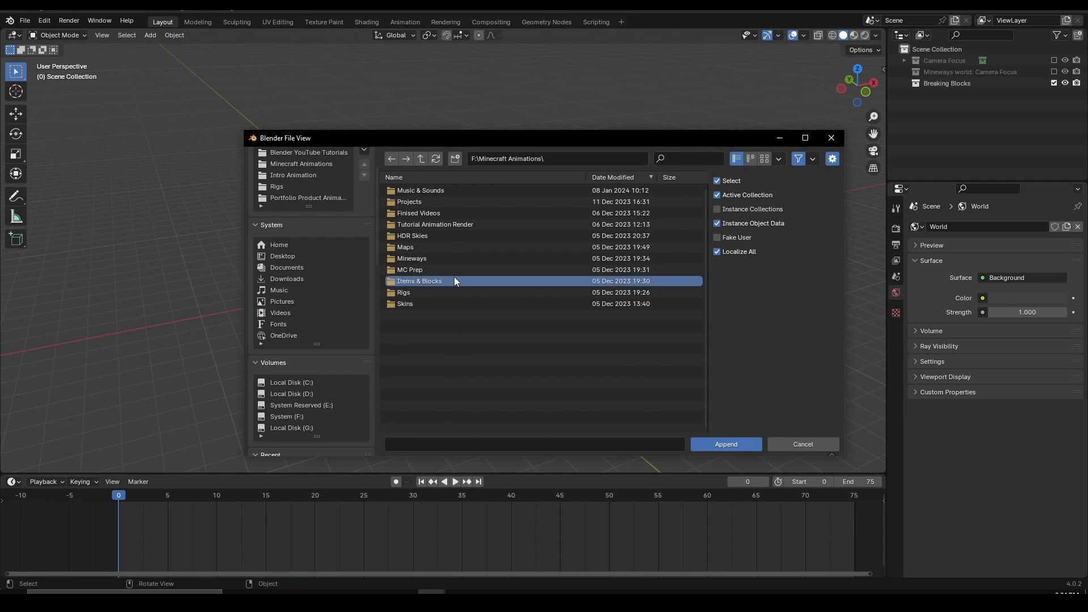
{"action": "double_click", "coordinate": [419, 281]}
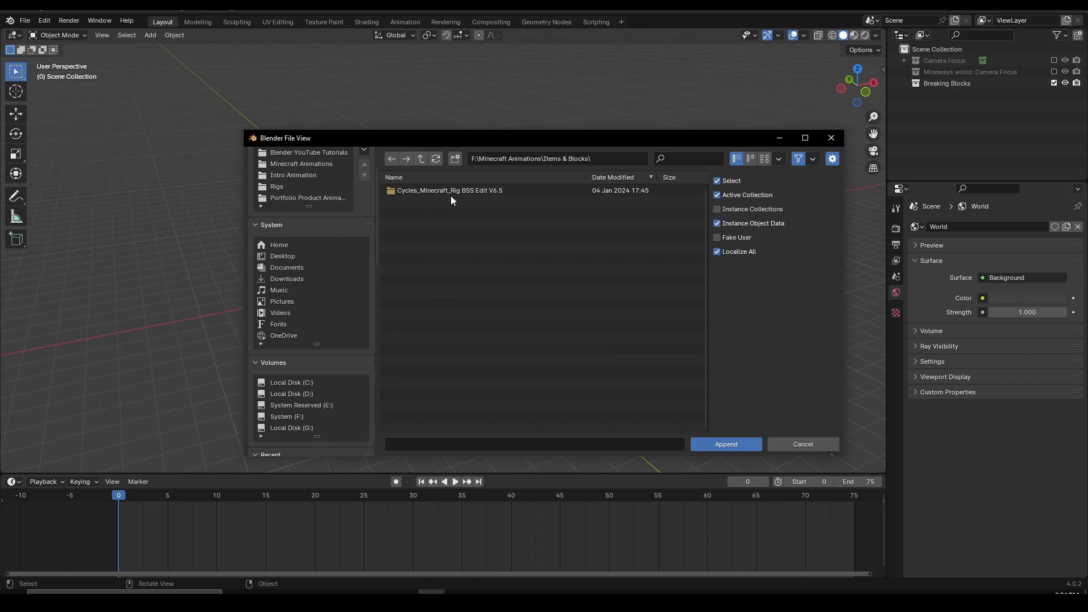
{"action": "double_click", "coordinate": [450, 190]}
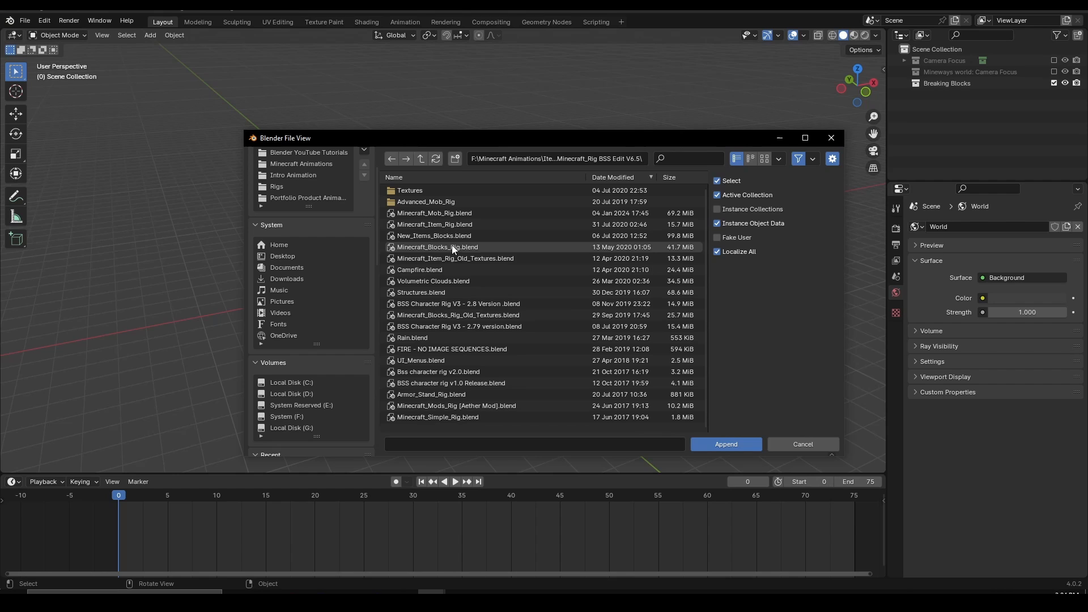
Open Minecraft_Blocks_Rig.blend and go into its Object folder
{"action": "left_click", "coordinate": [438, 247]}
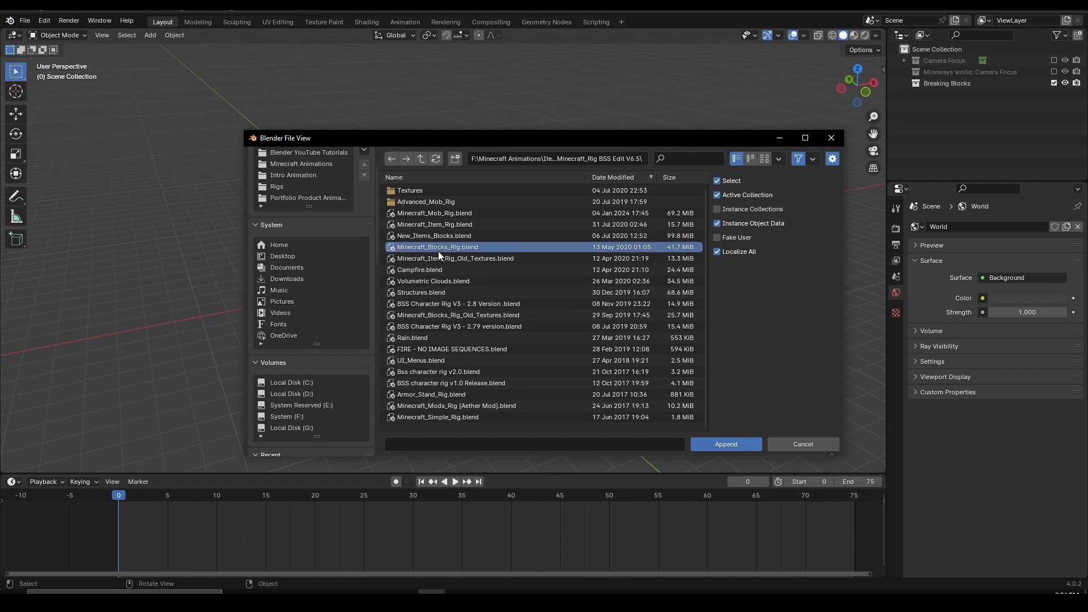
{"action": "double_click", "coordinate": [437, 247]}
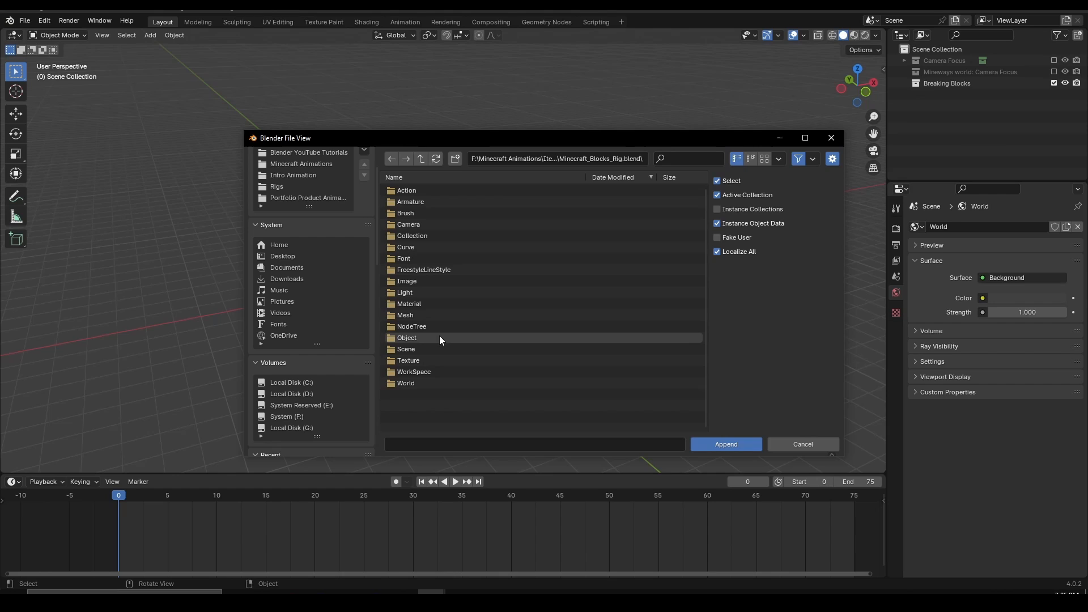
{"action": "double_click", "coordinate": [407, 337]}
{"action": "type", "text": "b"}
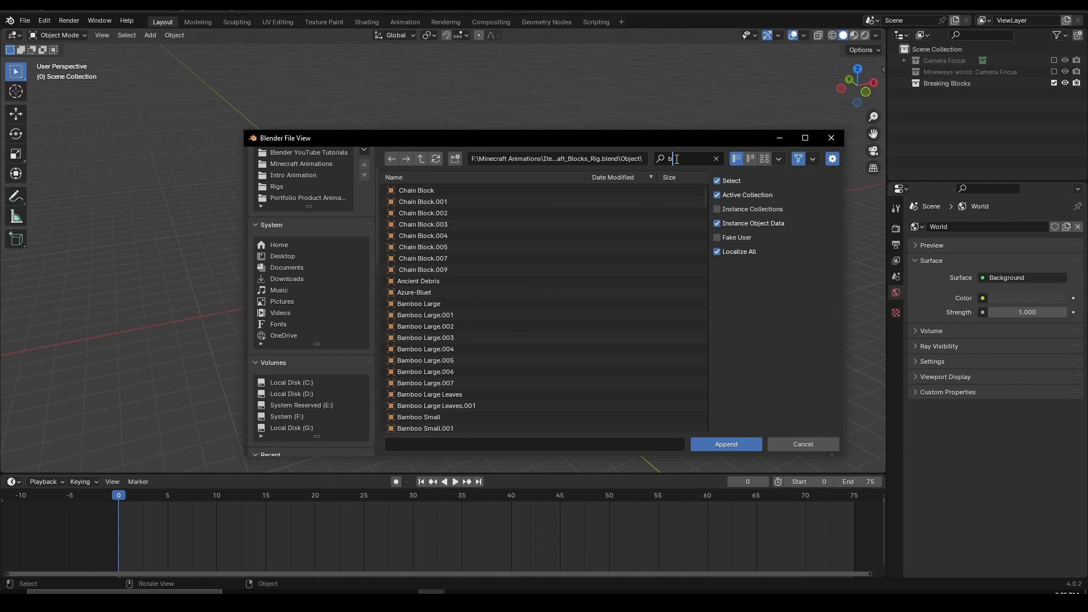
Search 'break', select Block-Breaking and Block-Breaking:Controls, and append them
{"action": "type", "text": "reak"}
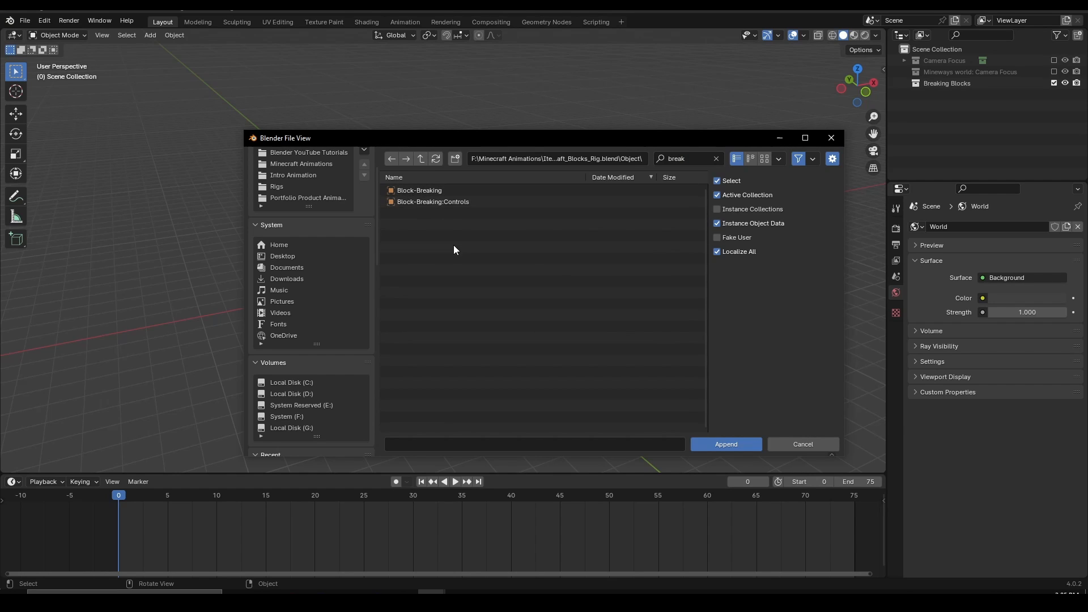
{"action": "left_click", "coordinate": [420, 190]}
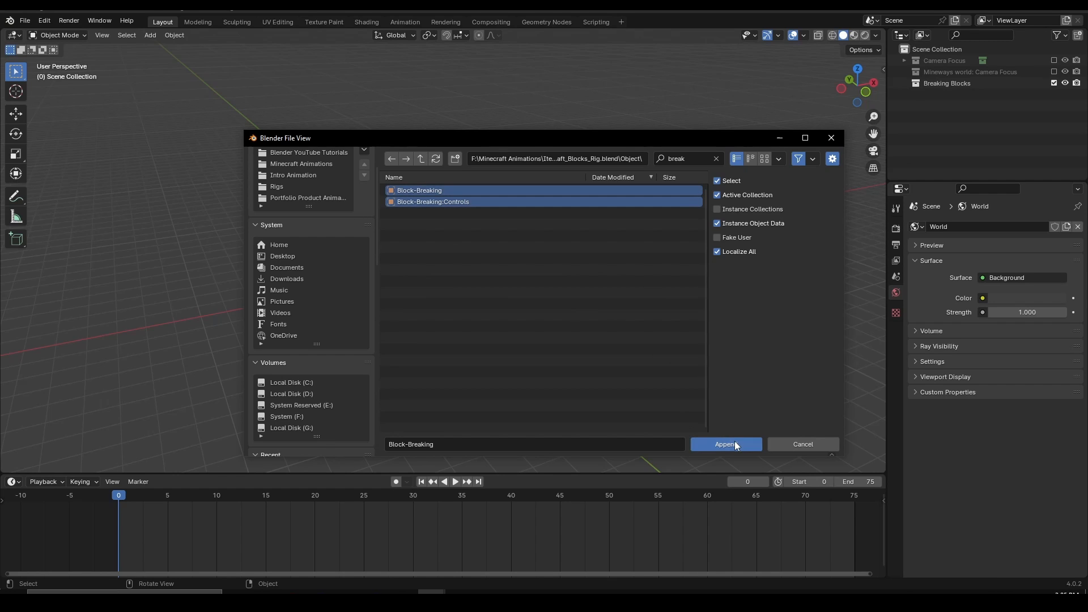
{"action": "left_click", "coordinate": [726, 444]}
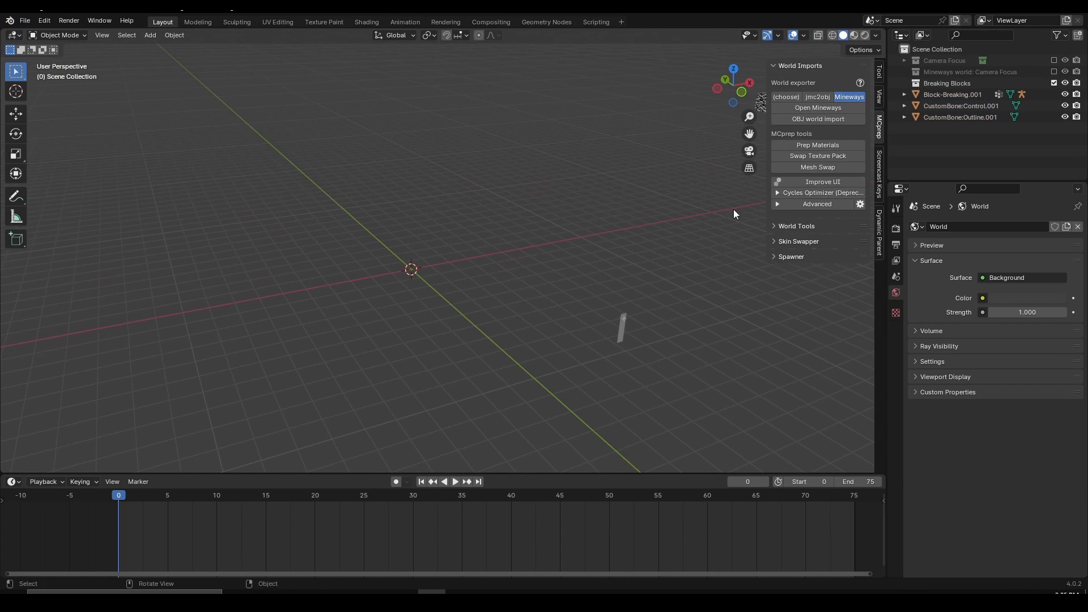
Collapse the Screencast Keys panel in the N sidebar and switch to the MCprep tab
{"action": "left_click", "coordinate": [879, 173]}
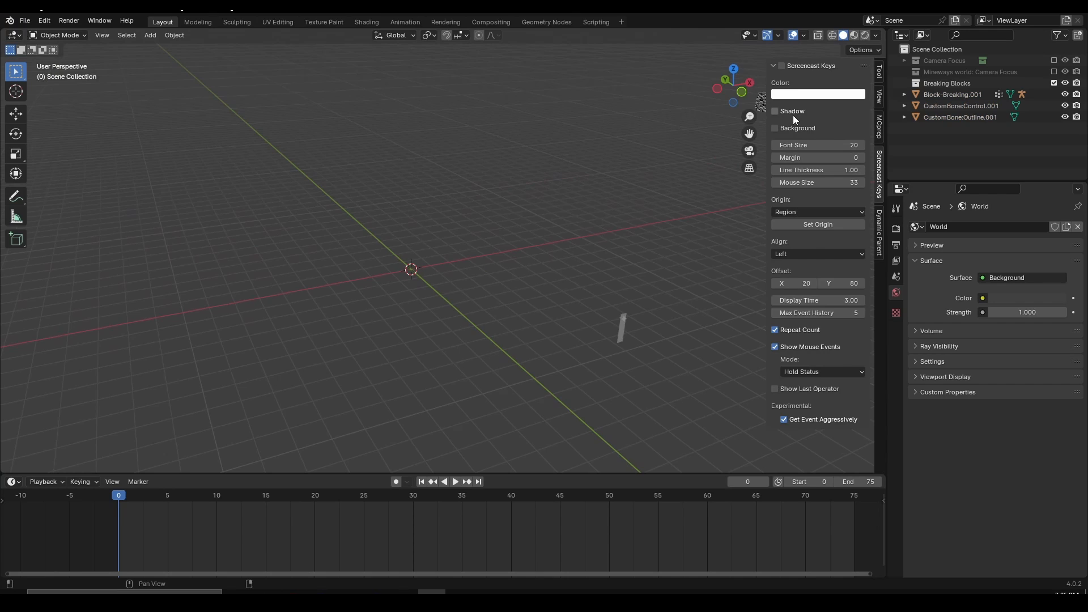
{"action": "left_click", "coordinate": [775, 66]}
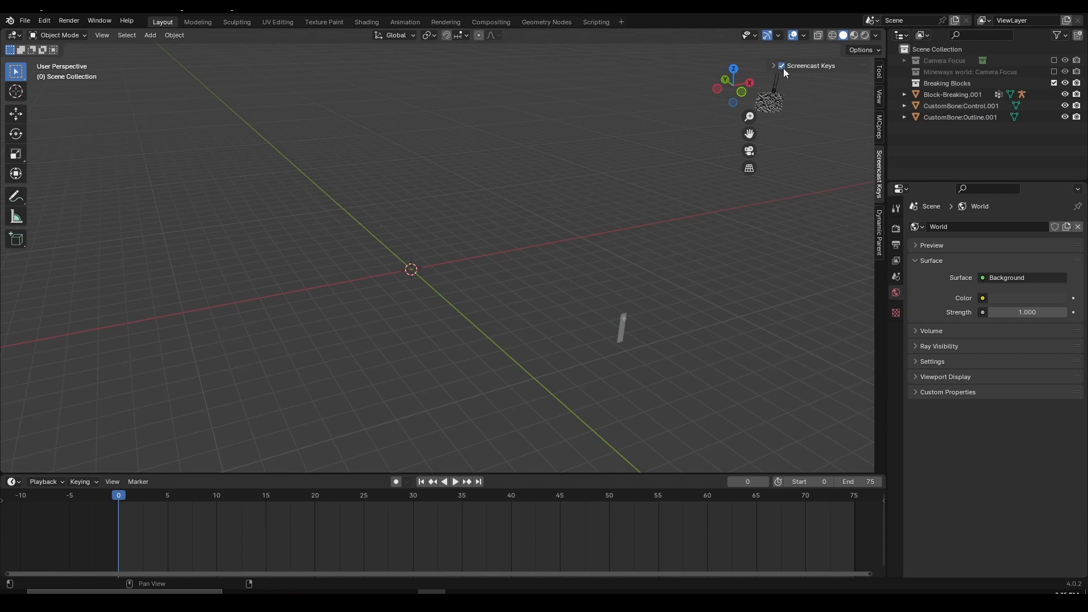
{"action": "left_click", "coordinate": [881, 135]}
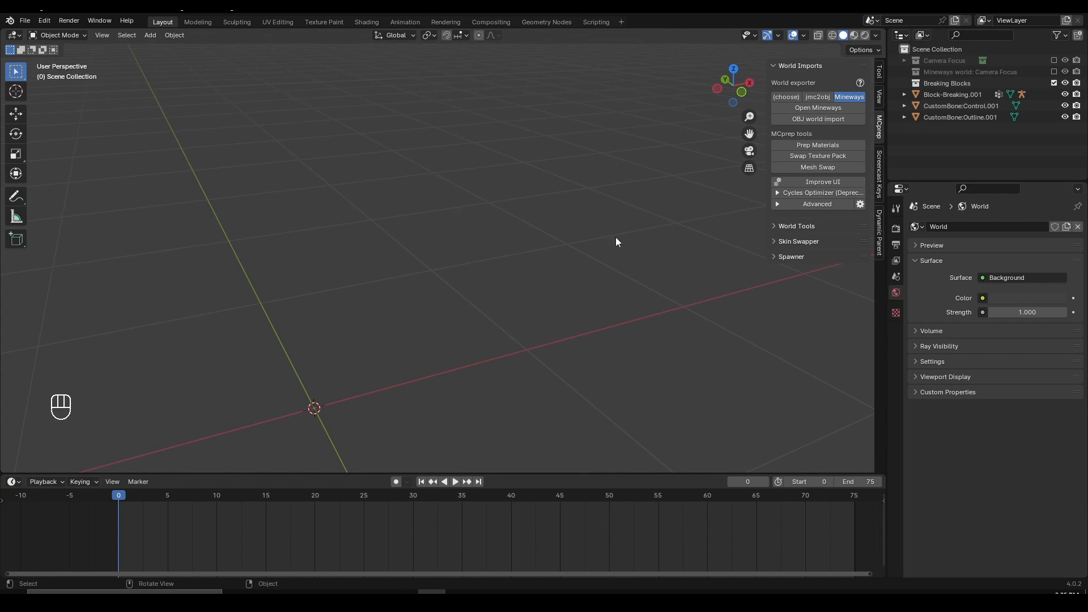
Expand the Block (model) spawner, reload assets, and select the cobblestone model
{"action": "left_click", "coordinate": [783, 256]}
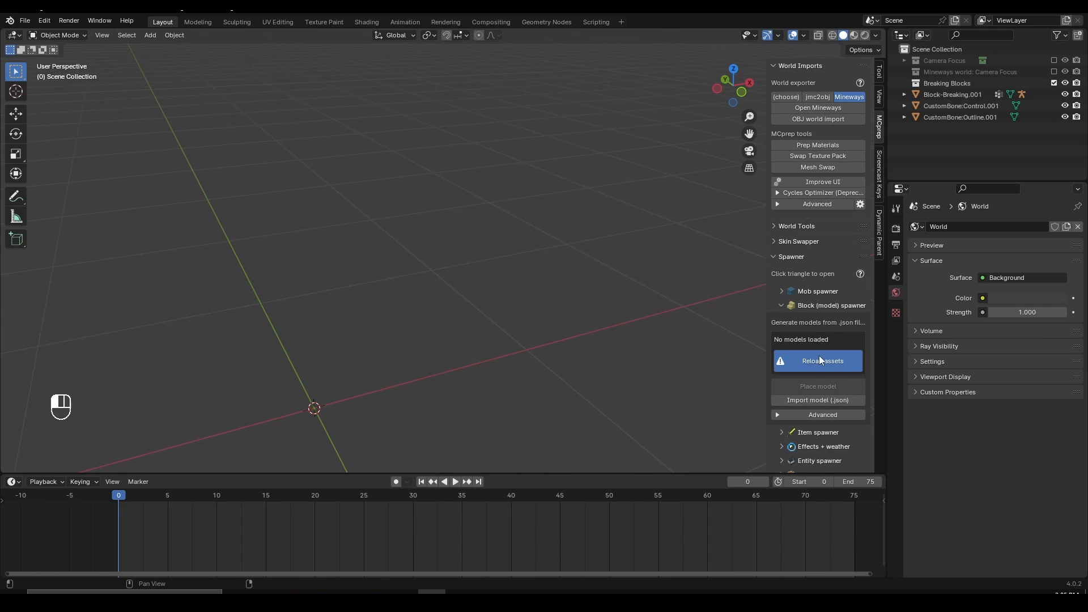
{"action": "left_click", "coordinate": [821, 361]}
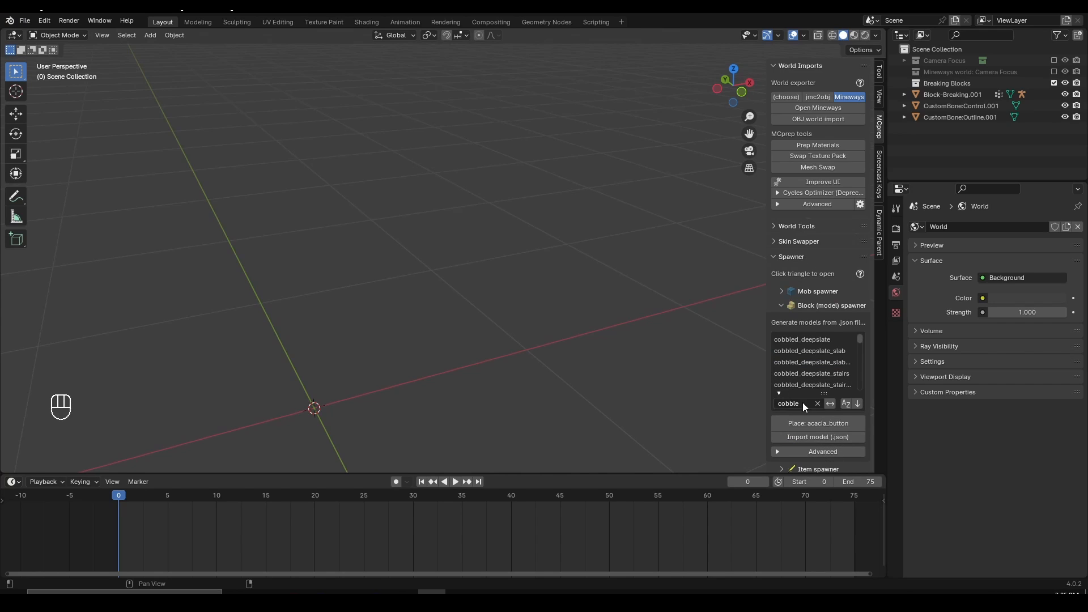
{"action": "scroll", "scroll_direction": "down", "scroll_amount": 3}
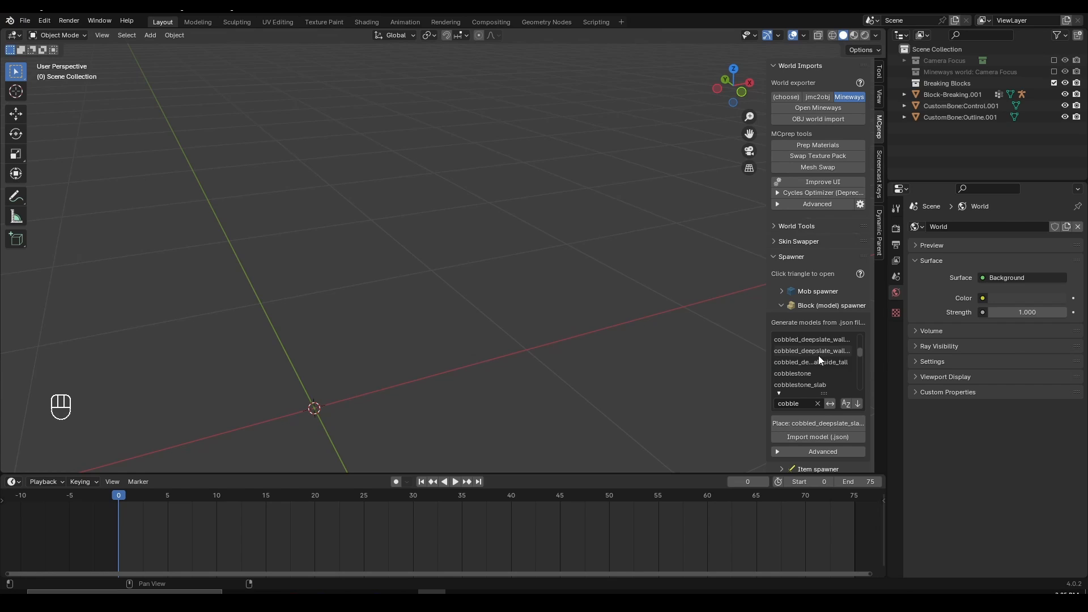
{"action": "left_click", "coordinate": [792, 362]}
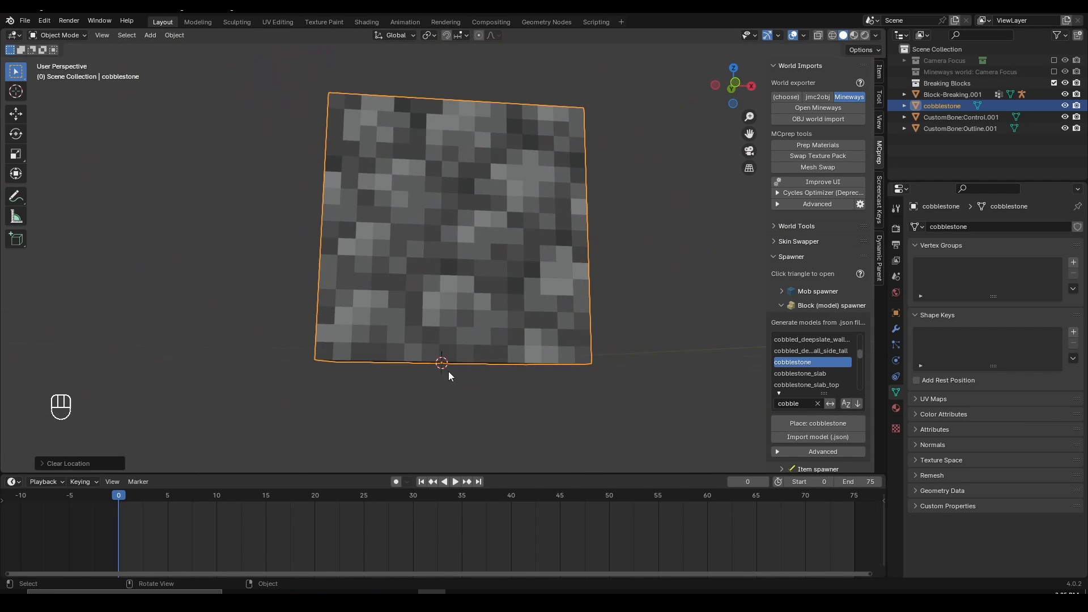
Zoom in close on the placed cobblestone block, then bring the whole block into view
{"action": "key", "text": "r"}
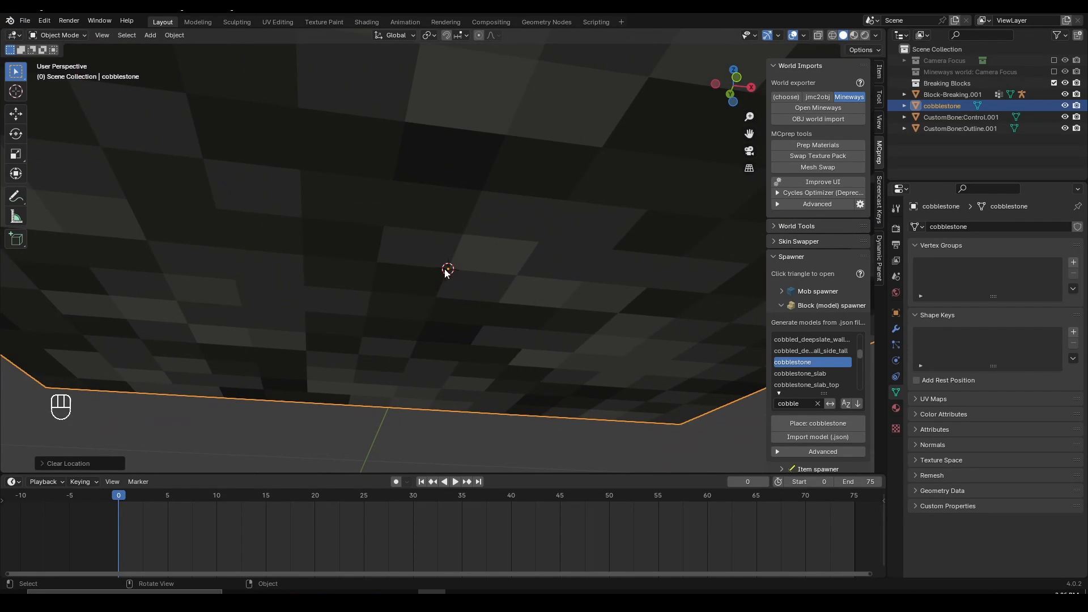
{"action": "key", "text": "r"}
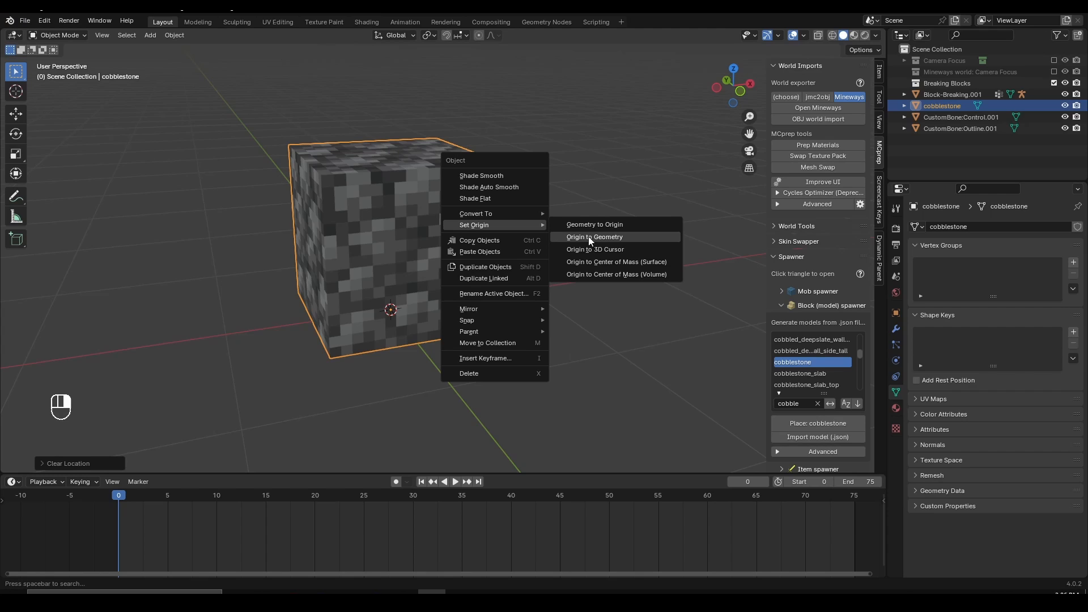
Apply Set Origin > Origin to Geometry to the cobblestone block
{"action": "left_click", "coordinate": [594, 237]}
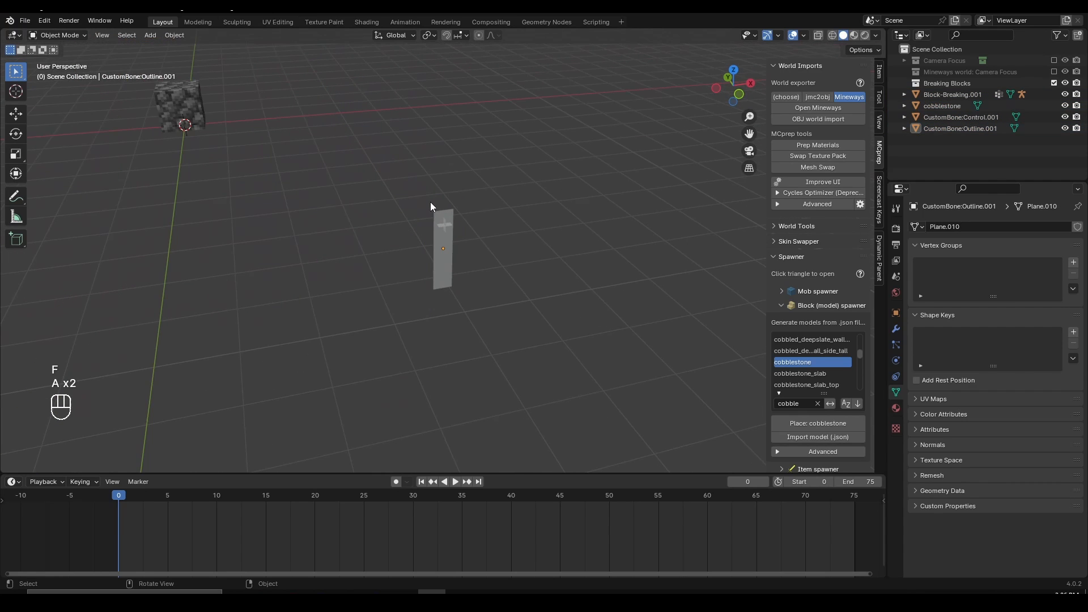
Clear the current selection before picking Block-Breaking.001
{"action": "key", "text": "g"}
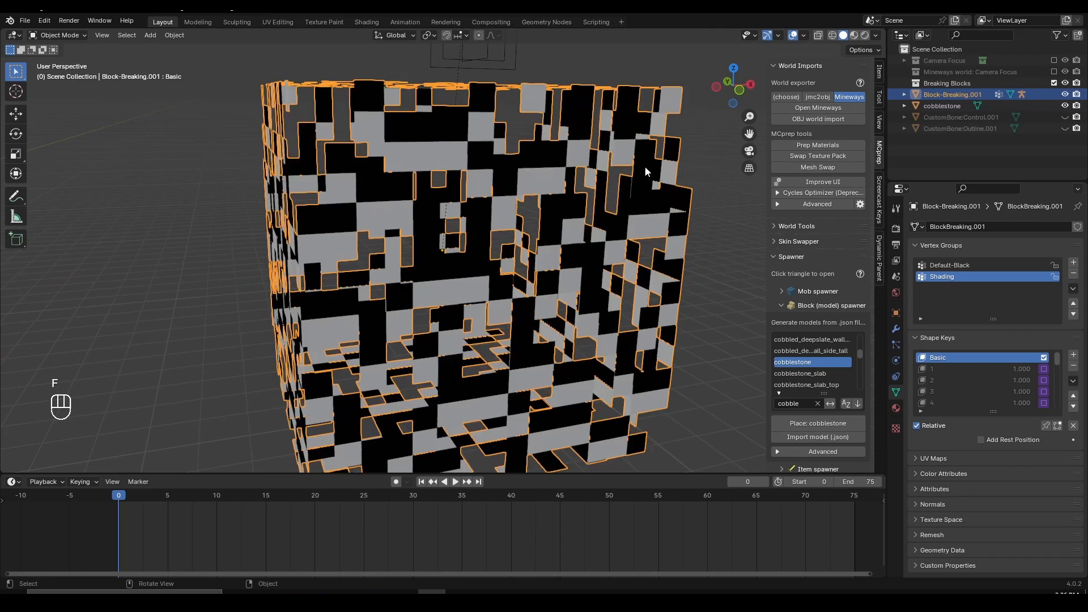
Frame Block-Breaking.001 and begin moving it toward the cobblestone block
{"action": "scroll", "scroll_direction": "down", "scroll_amount": 3}
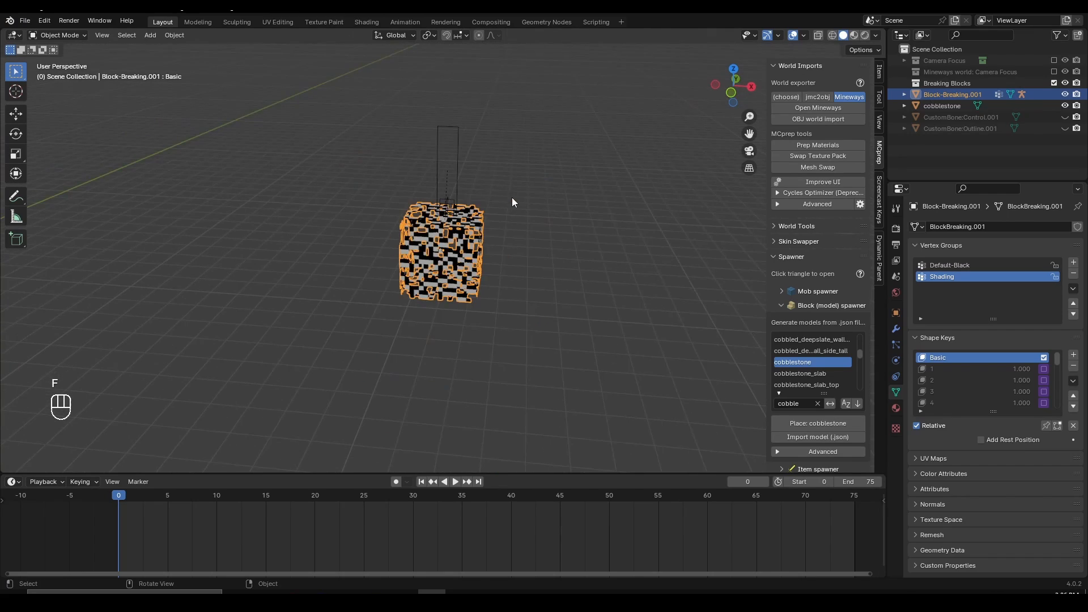
{"action": "key", "text": "numpad_period"}
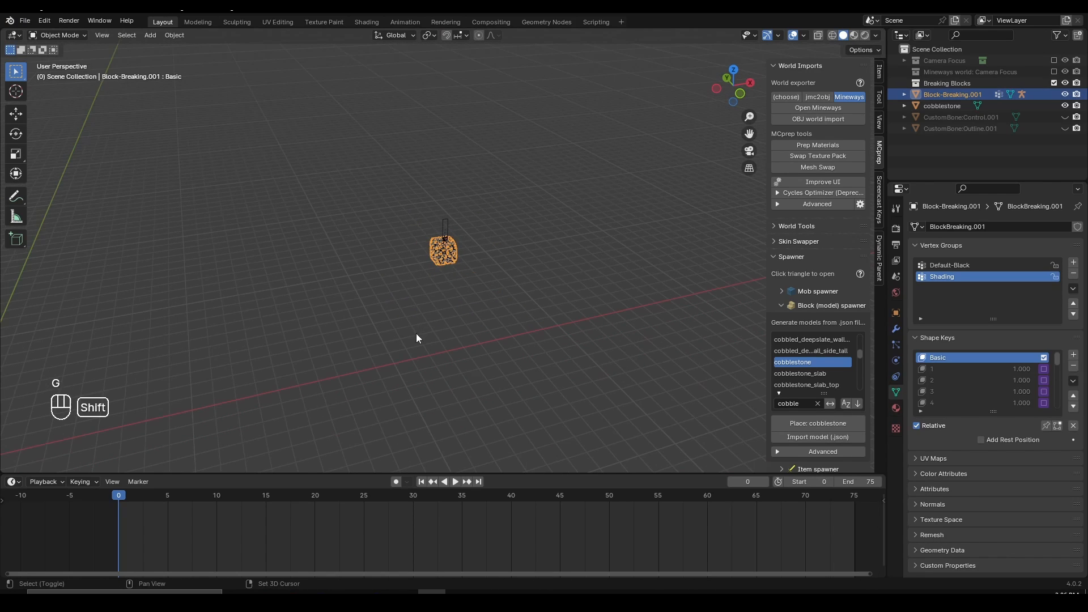
{"action": "key", "text": "alt+g"}
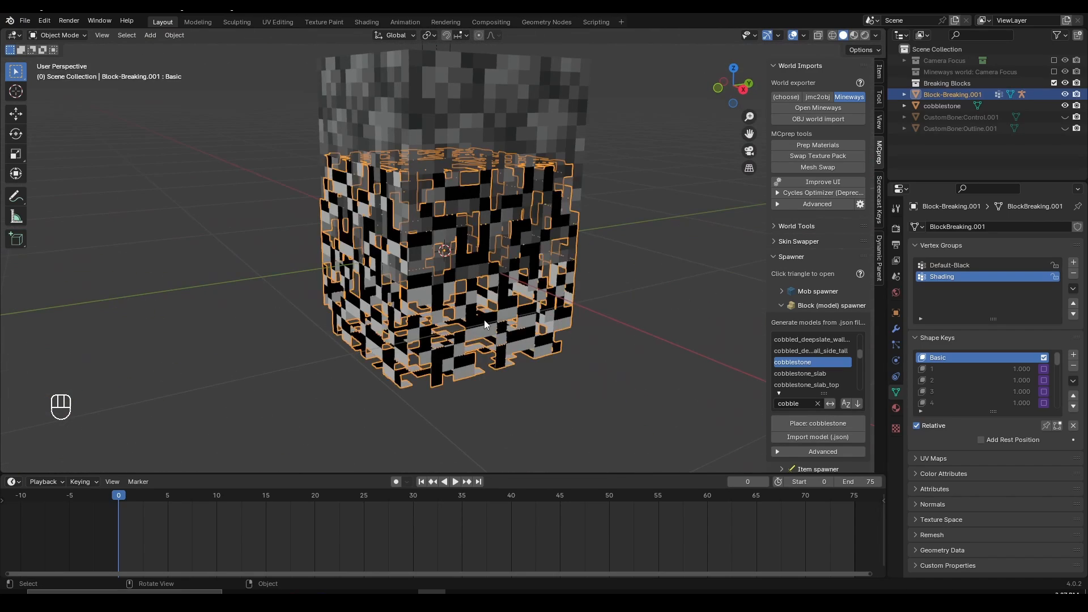
Drop Block-Breaking.001 near the cobblestone block, then snap the cursor to the block
{"action": "key", "text": "g"}
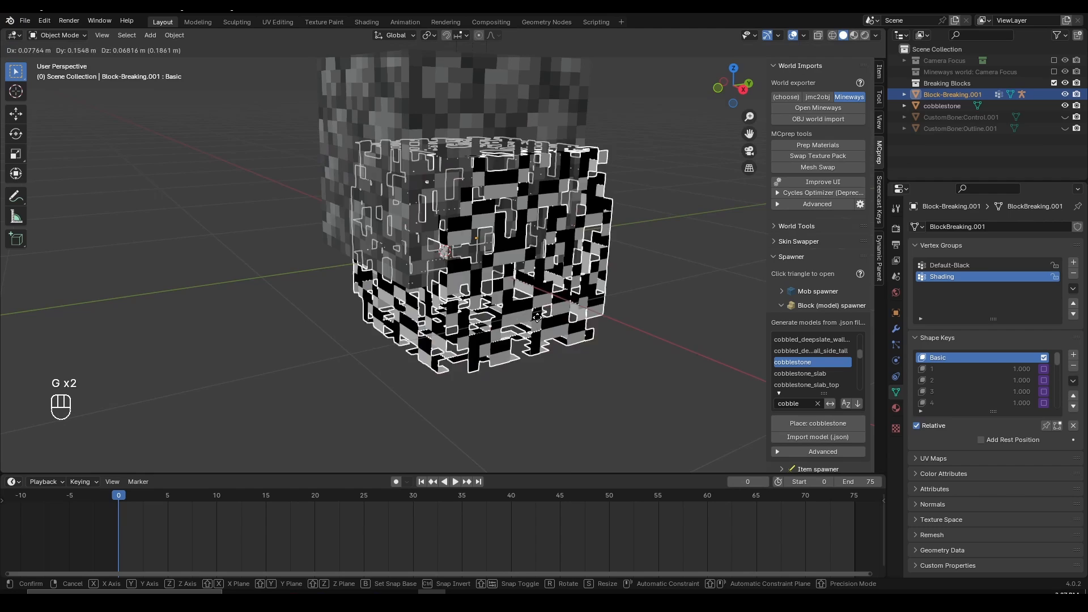
{"action": "left_click", "coordinate": [498, 152]}
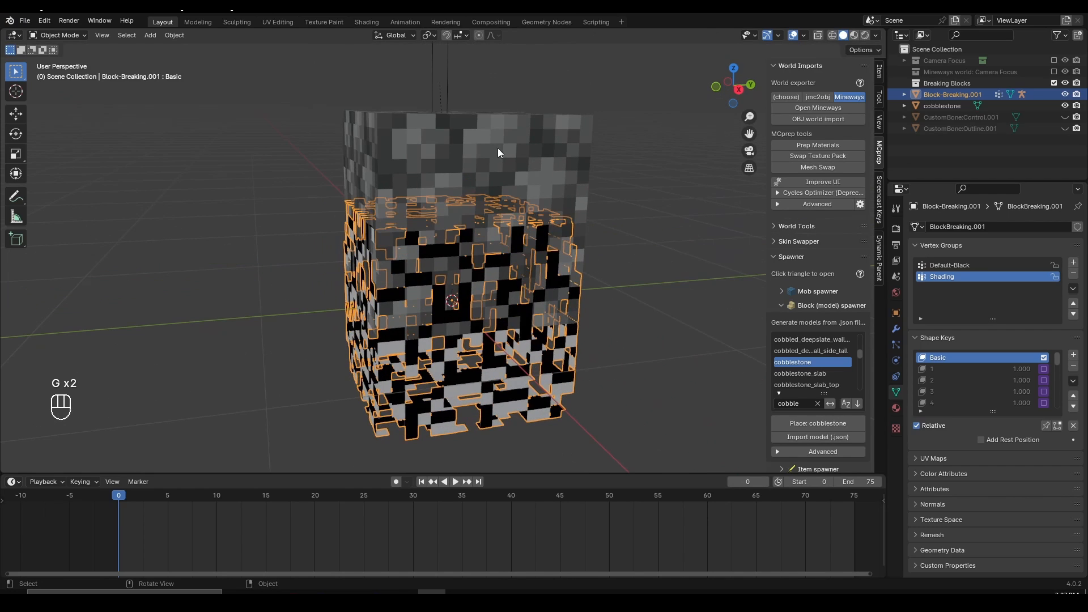
{"action": "left_click", "coordinate": [942, 106]}
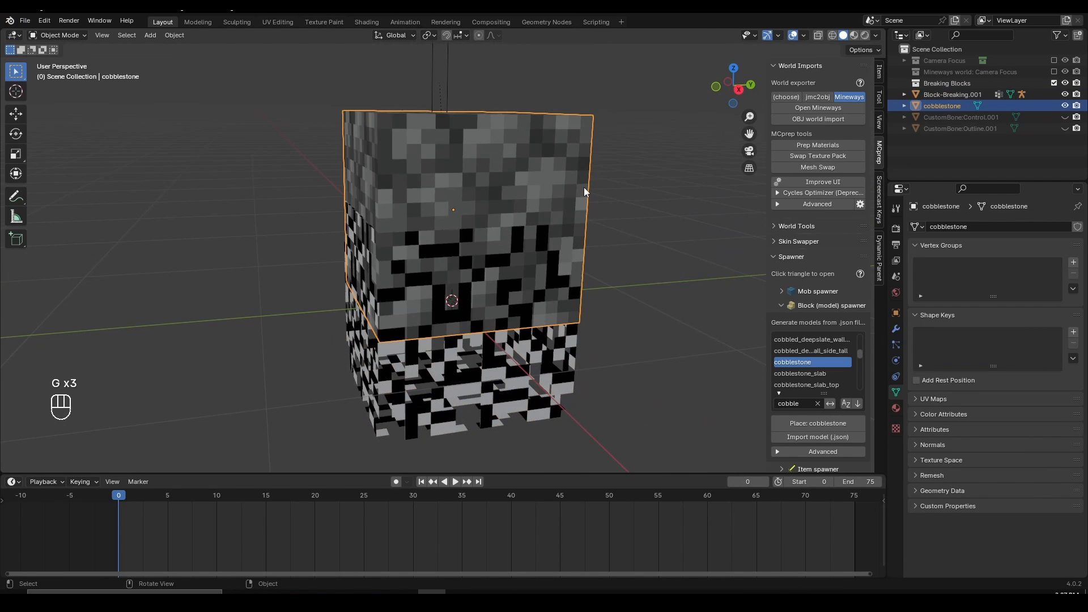
{"action": "key", "text": "shift"}
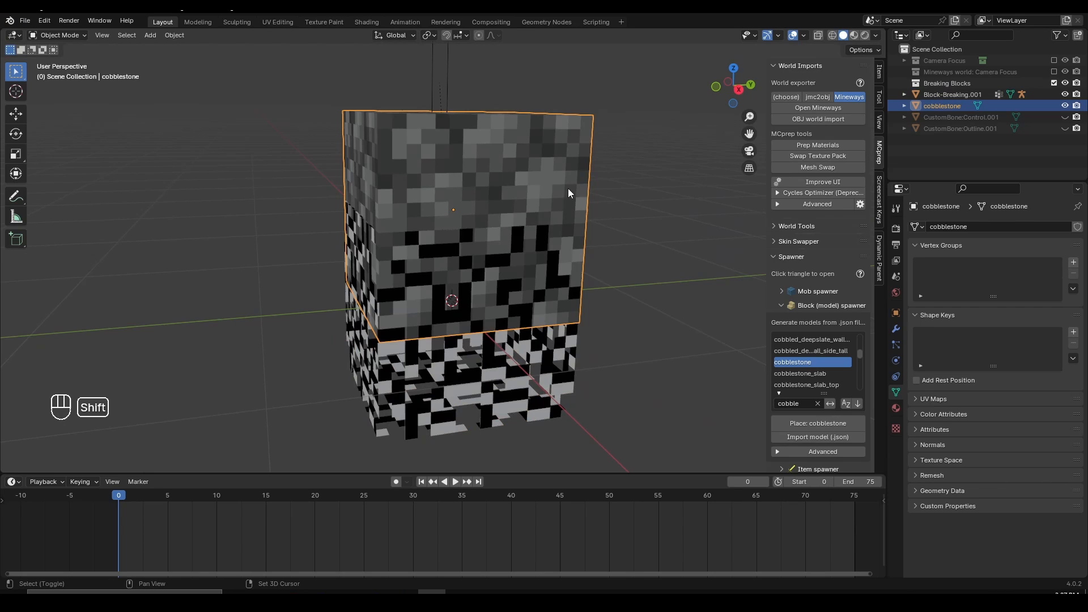
{"action": "key", "text": "shift+s"}
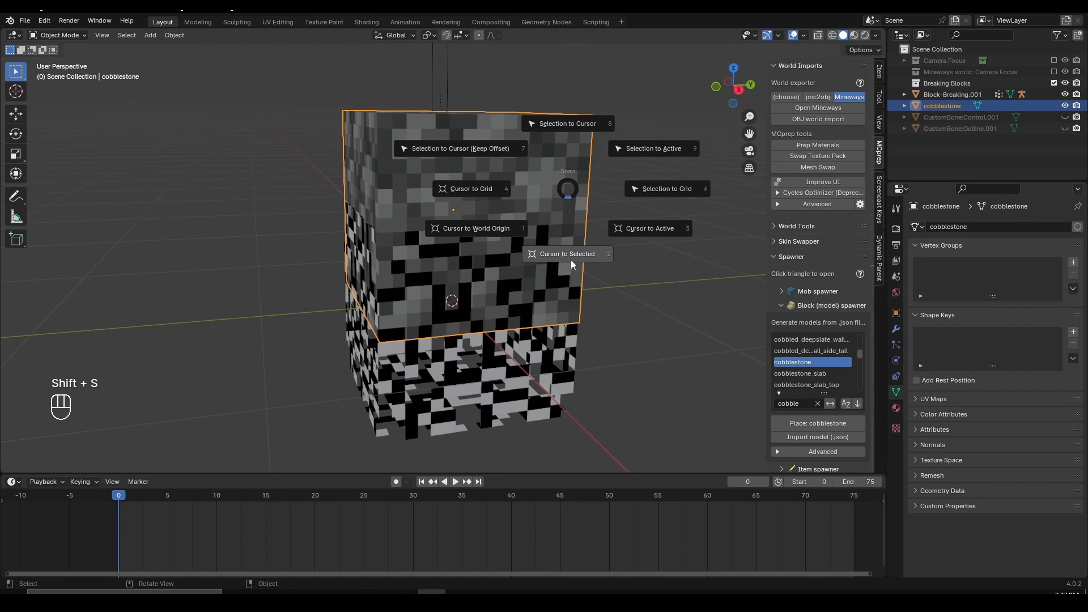
{"action": "left_click", "coordinate": [567, 254]}
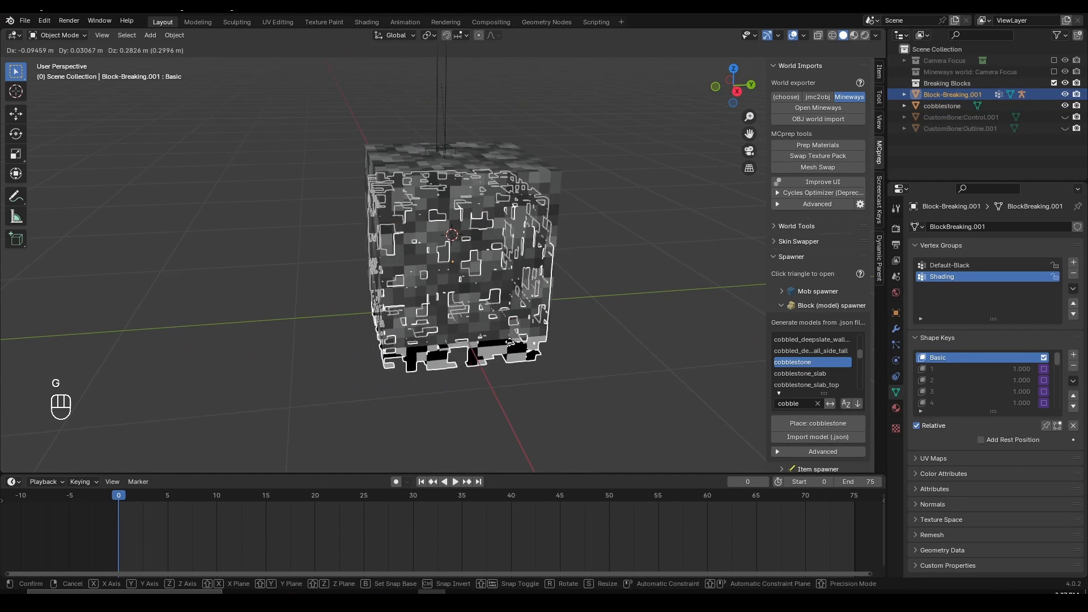
Snap Block-Breaking.001 to the 3D cursor at the cobblestone cube's centre and check alignment
{"action": "left_click", "coordinate": [521, 380]}
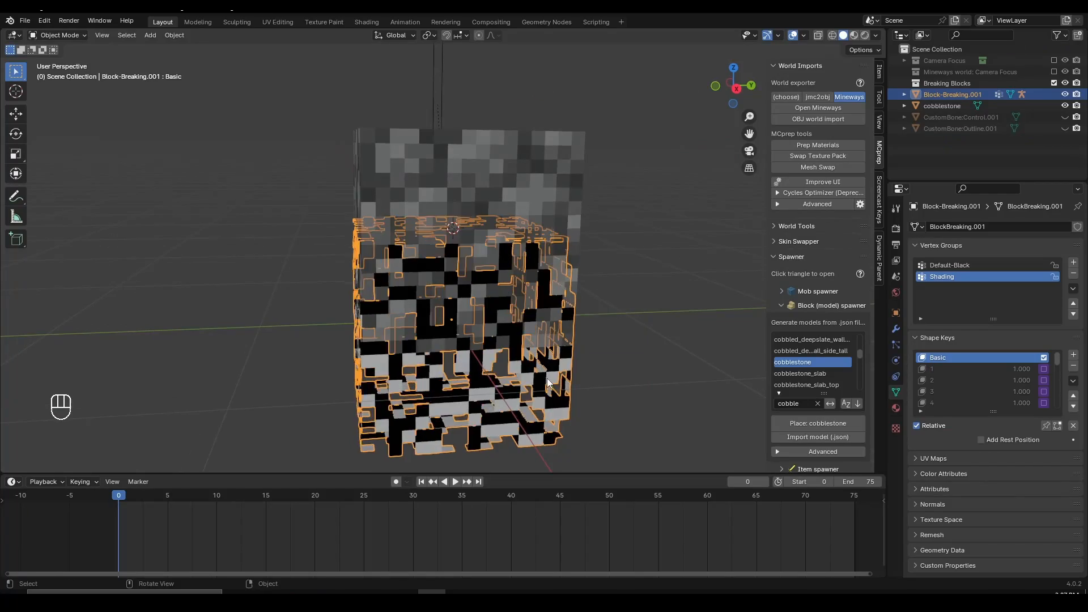
{"action": "key", "text": "g"}
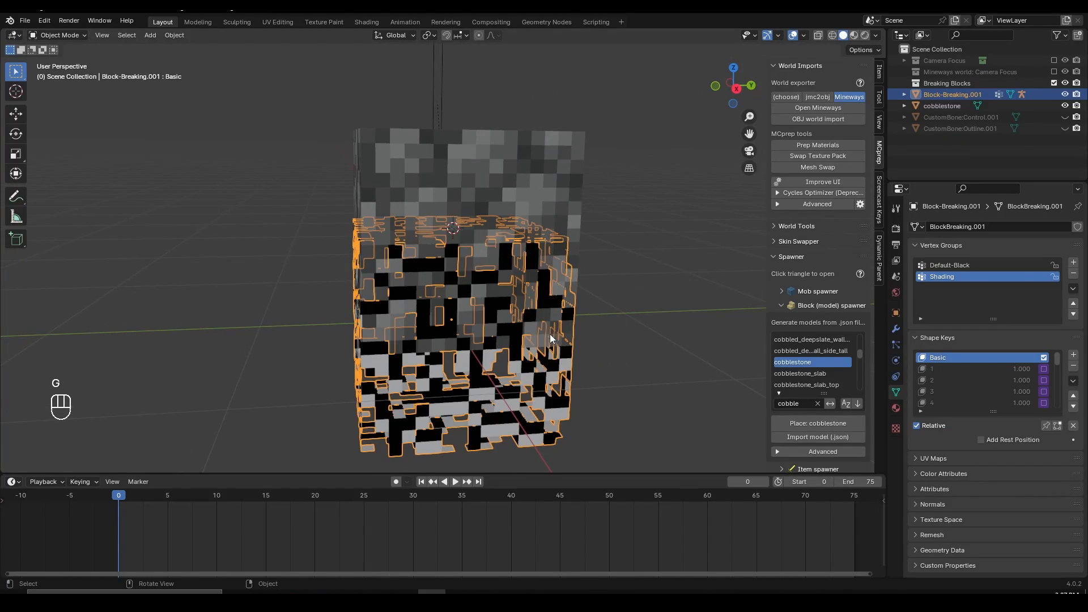
{"action": "key", "text": "shift+s"}
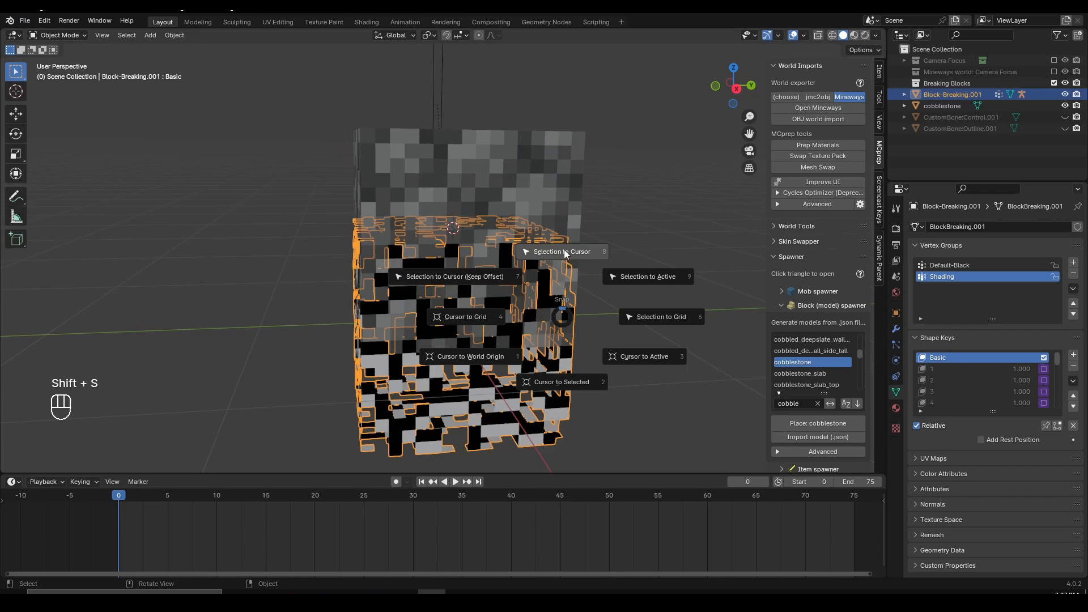
{"action": "left_click", "coordinate": [562, 251]}
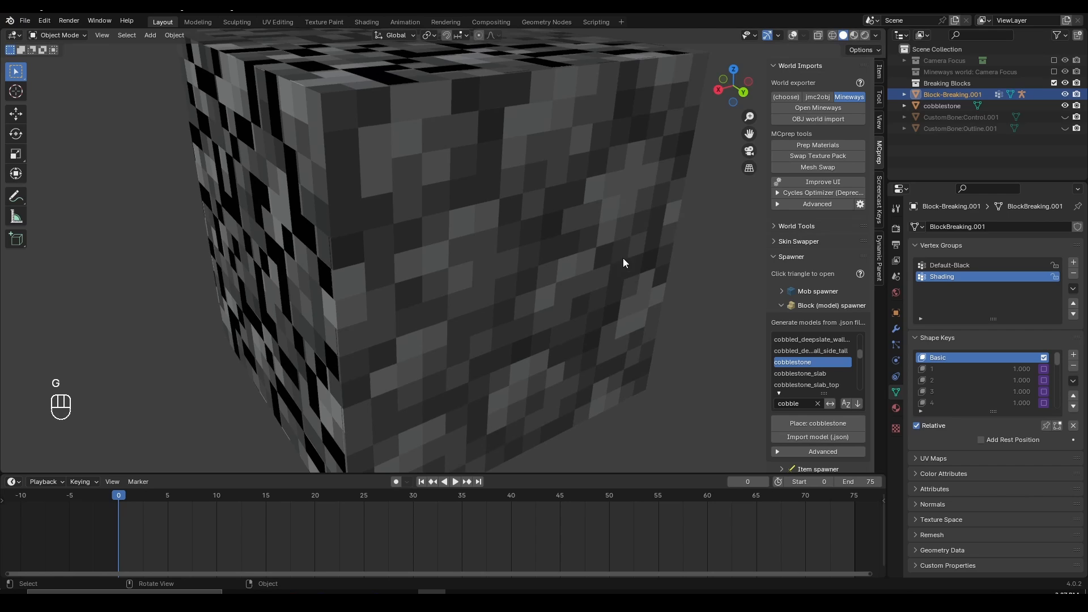
{"action": "key", "text": "s"}
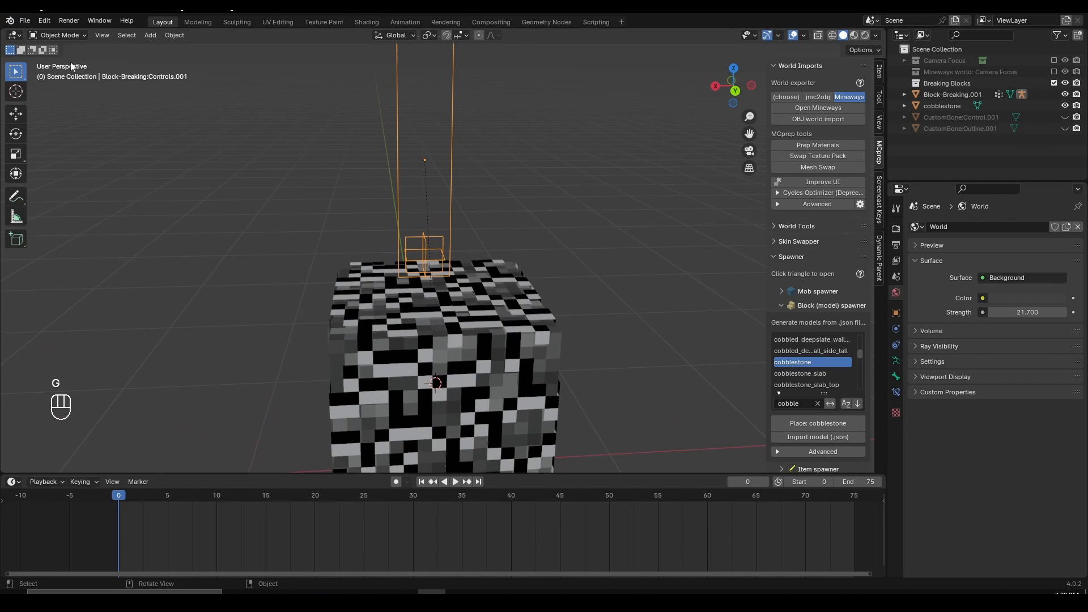
Select the Block-Breaking.001 Controls rig and switch it into Pose Mode
{"action": "left_click", "coordinate": [60, 34]}
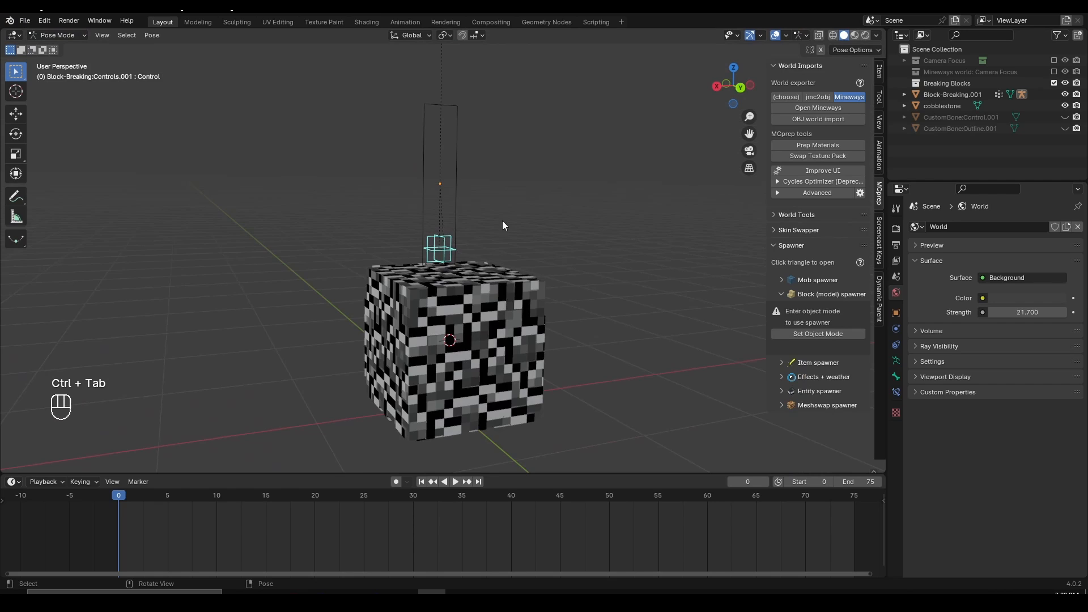
{"action": "key", "text": "g"}
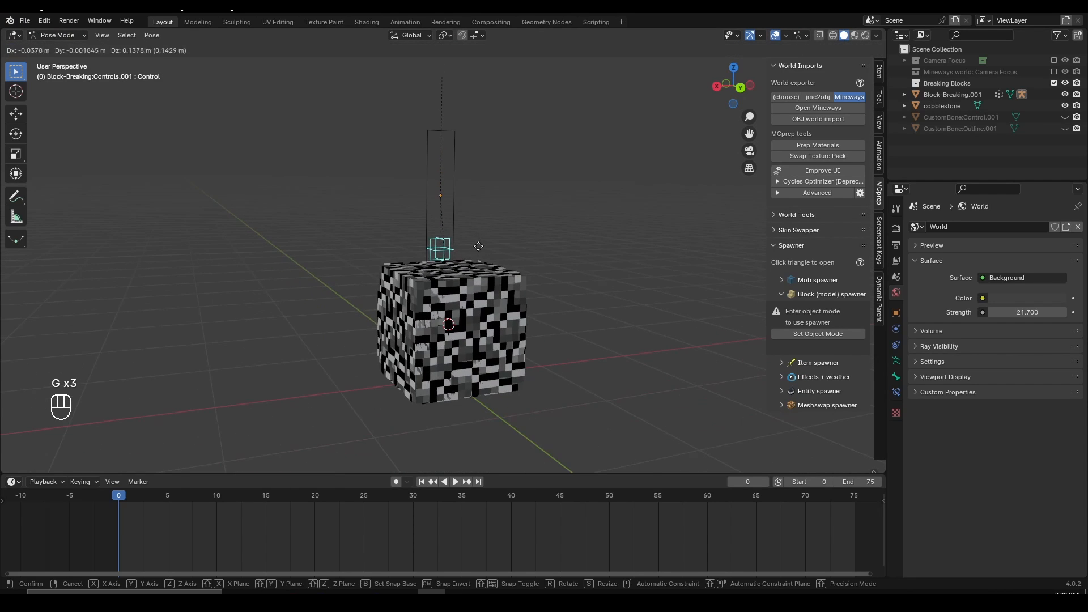
{"action": "mouse_move", "coordinate": [462, 154]}
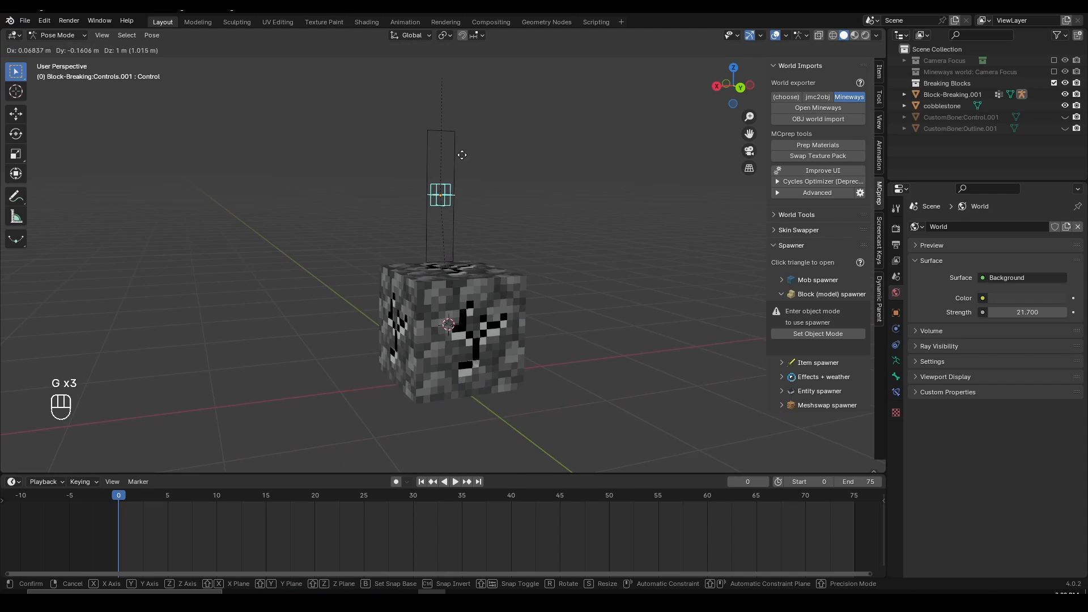
{"action": "mouse_move", "coordinate": [456, 136]}
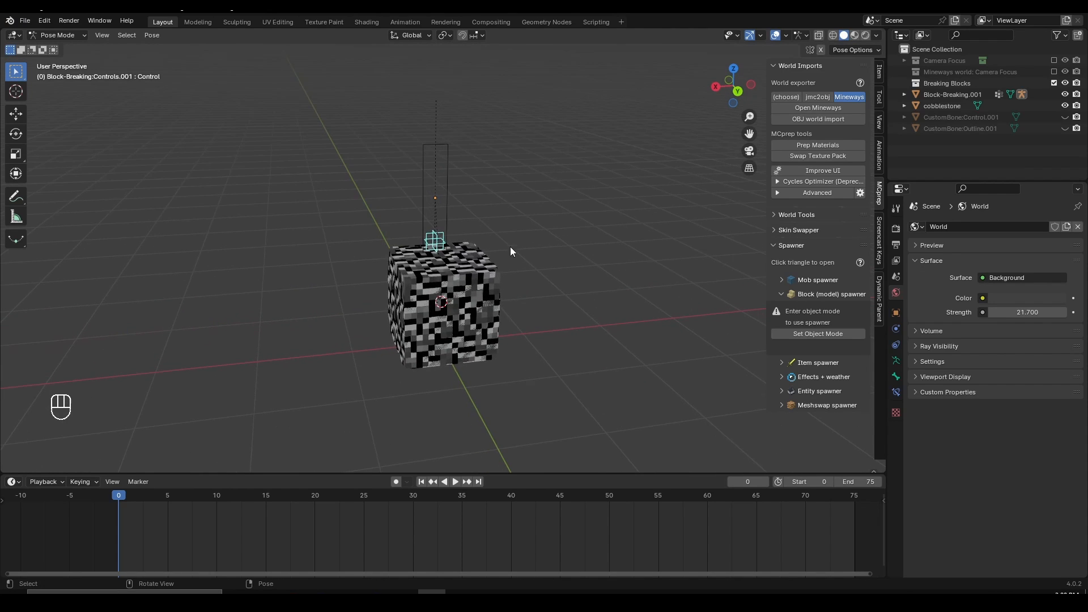
Enable Auto Keying, raise the control bone, and key Location & Rotation at frame 0
{"action": "left_click", "coordinate": [80, 481]}
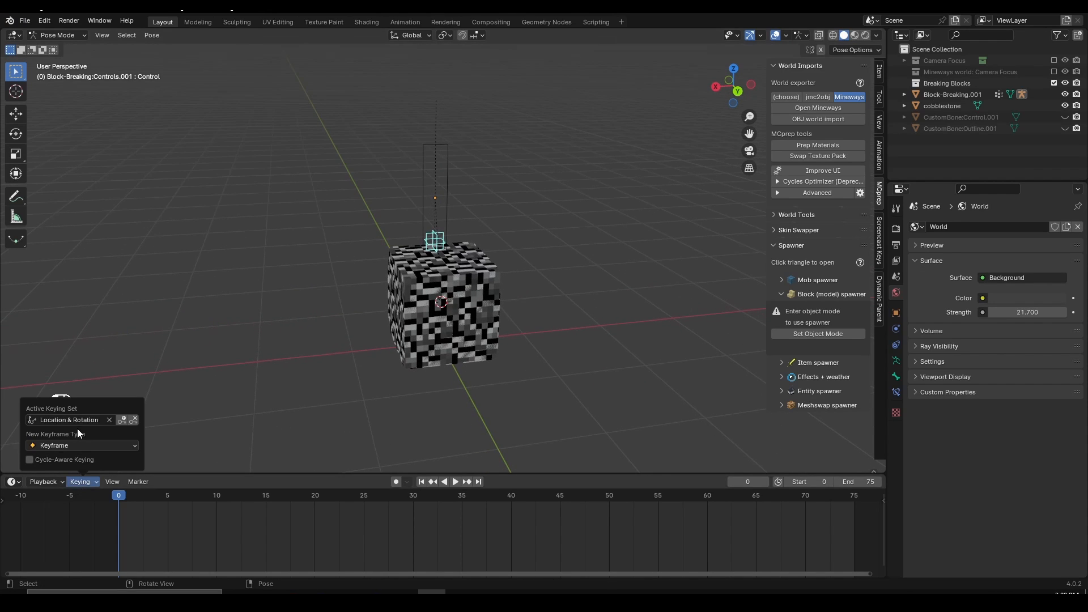
{"action": "left_click", "coordinate": [70, 420]}
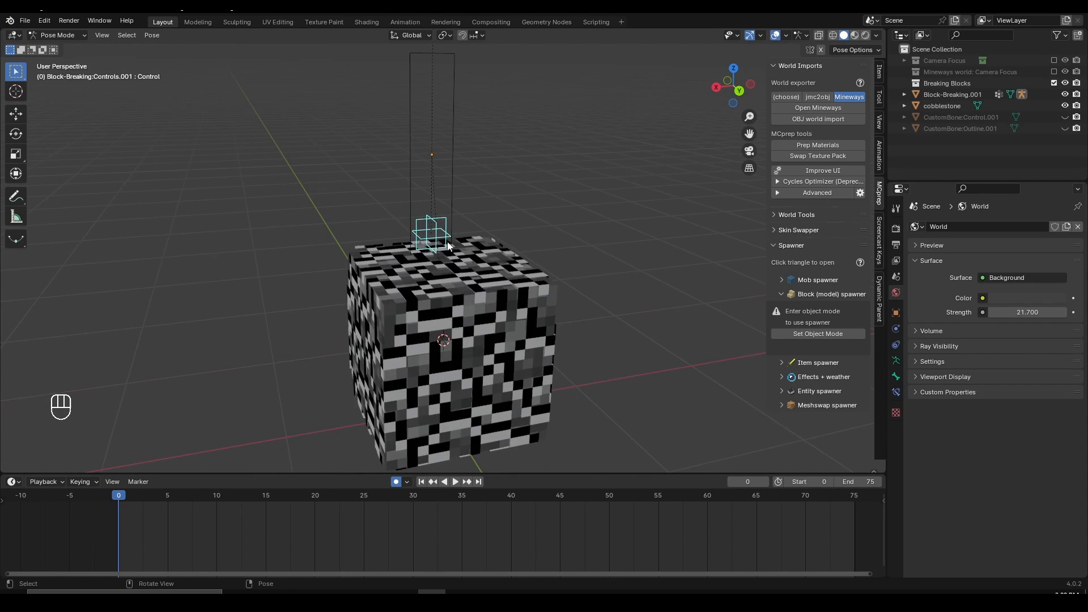
{"action": "key", "text": "g"}
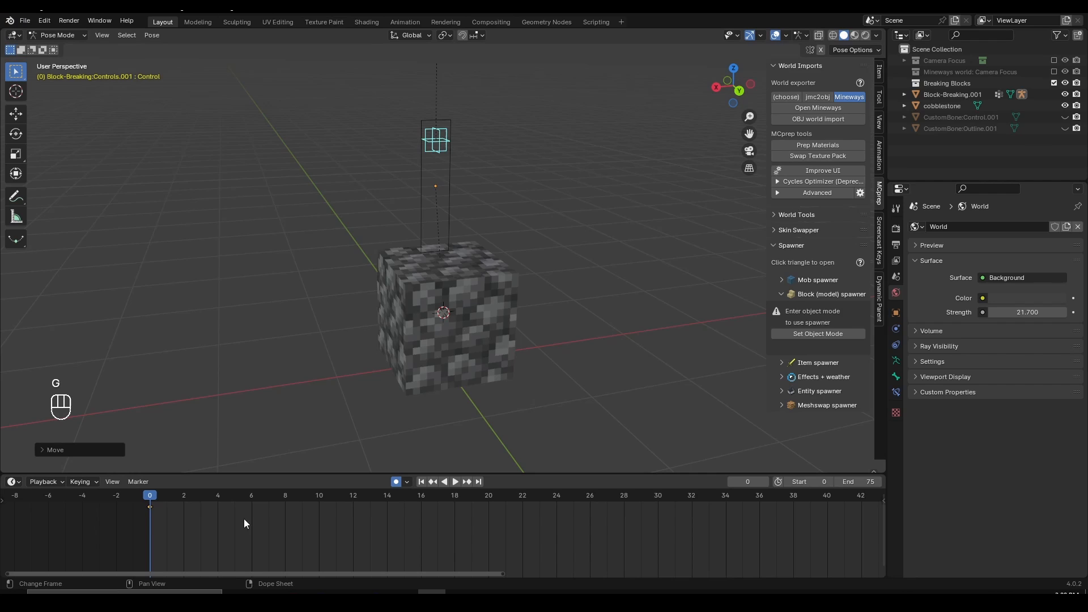
{"action": "key", "text": "i"}
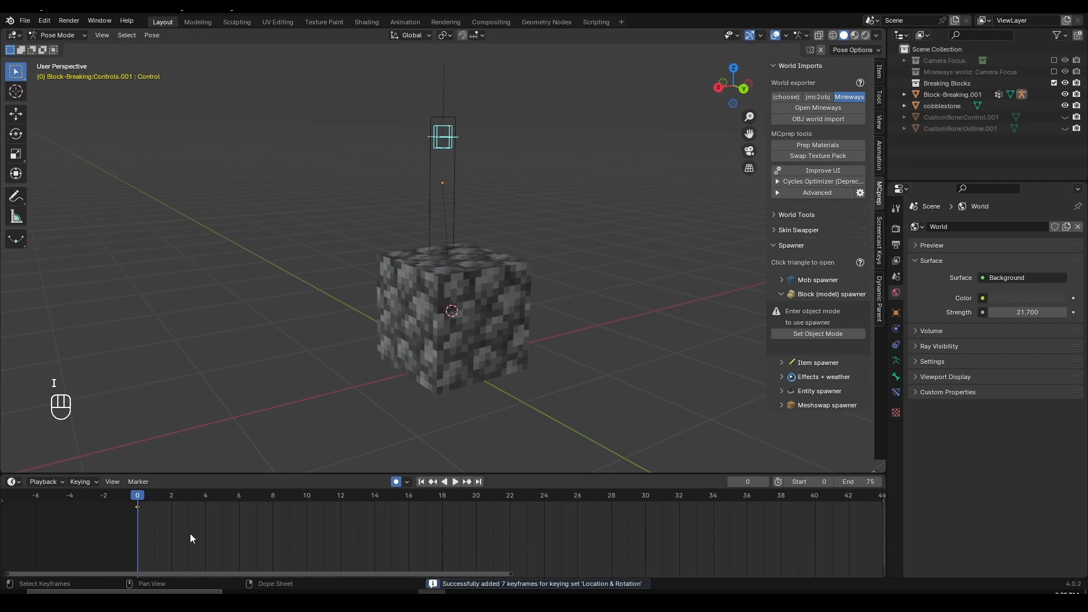
{"action": "mouse_move", "coordinate": [775, 488]}
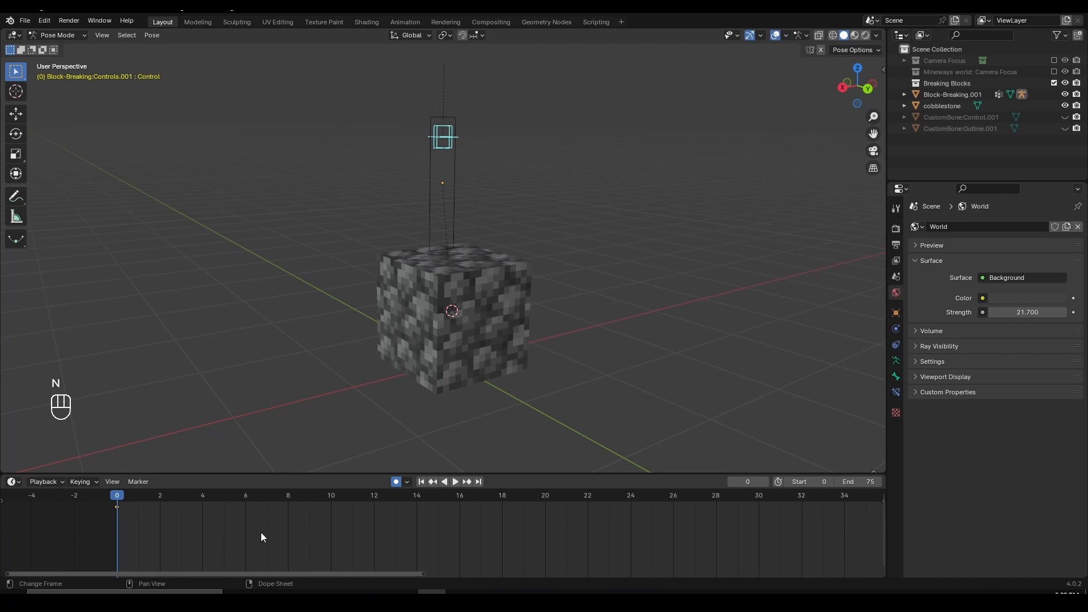
Lower the control bone at frames 5, 10 and 15 to key the crack stages
{"action": "left_click", "coordinate": [282, 494]}
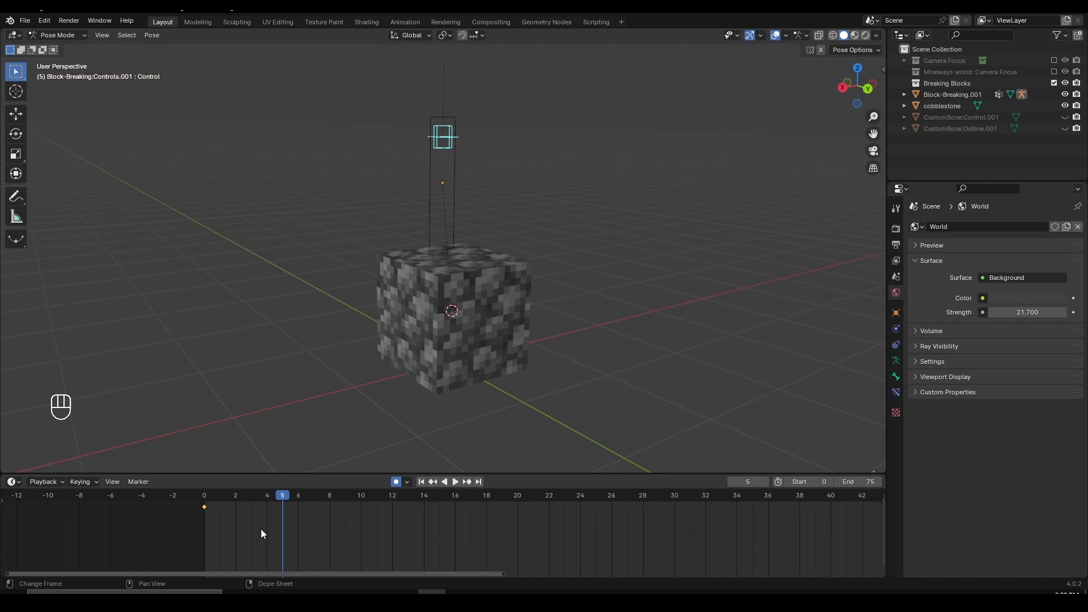
{"action": "key", "text": "g"}
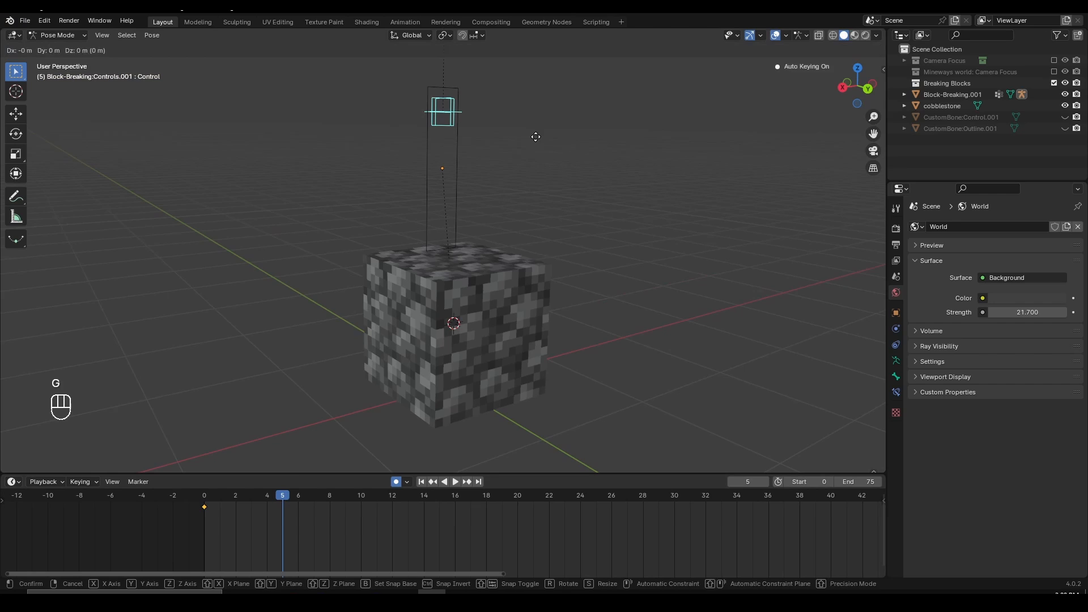
{"action": "mouse_move", "coordinate": [521, 251]}
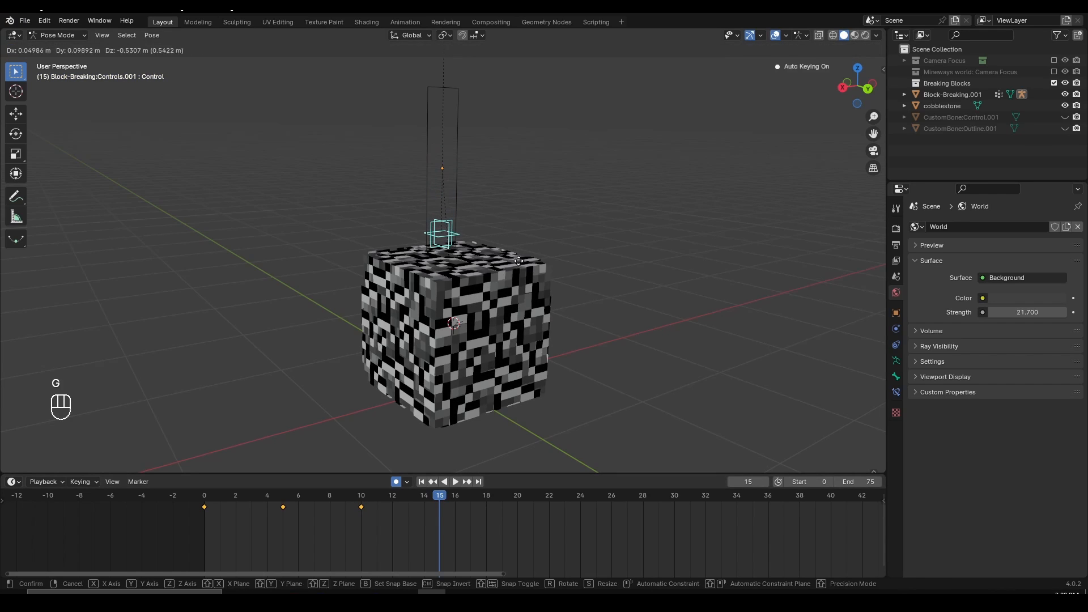
{"action": "key", "text": "space"}
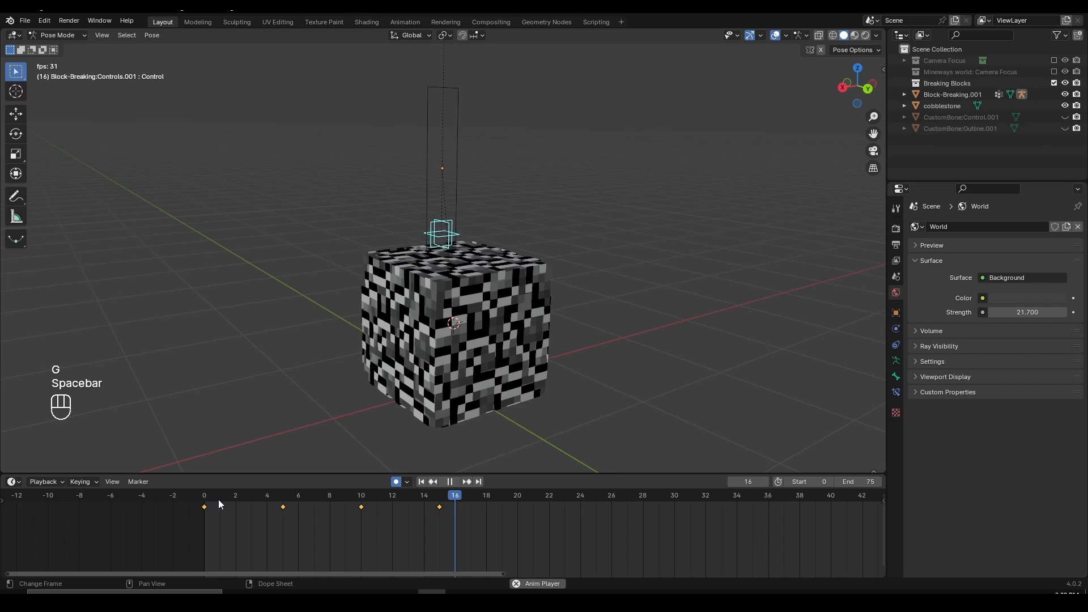
{"action": "key", "text": "space"}
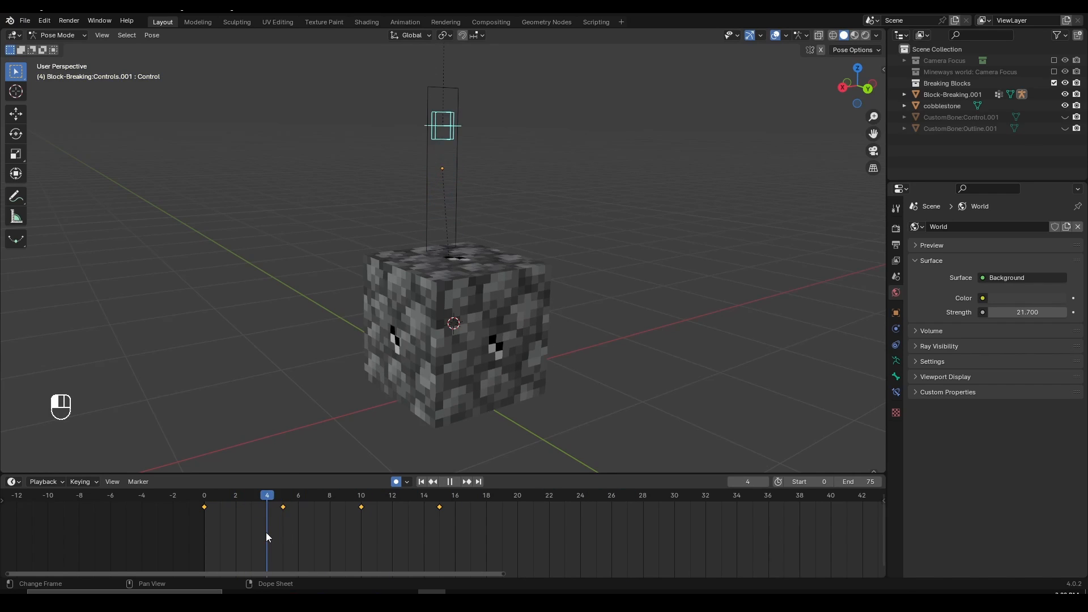
{"action": "left_click", "coordinate": [204, 495]}
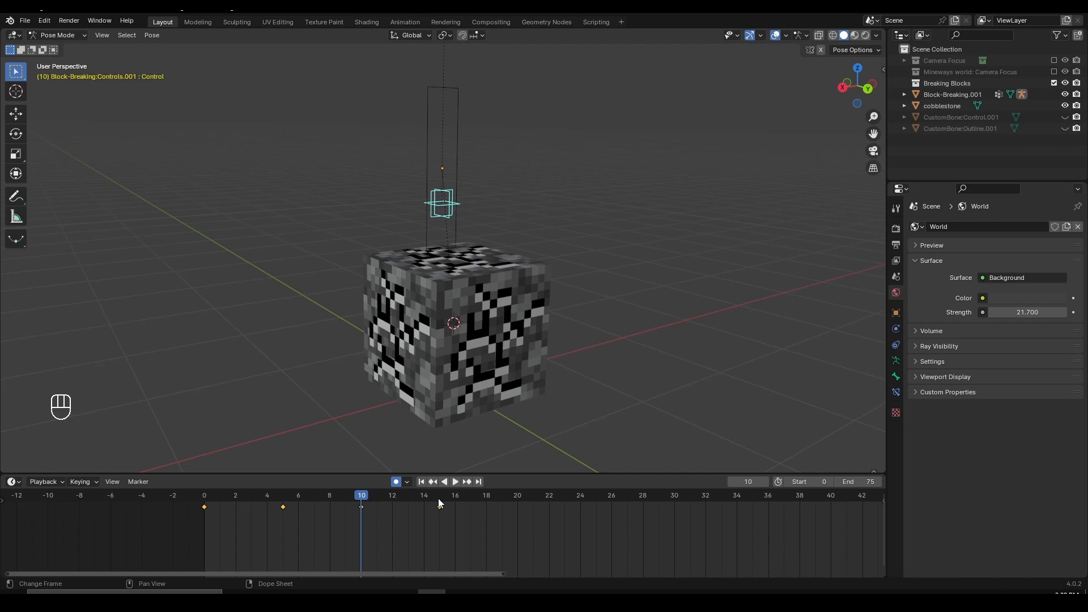
{"action": "left_click", "coordinate": [251, 494]}
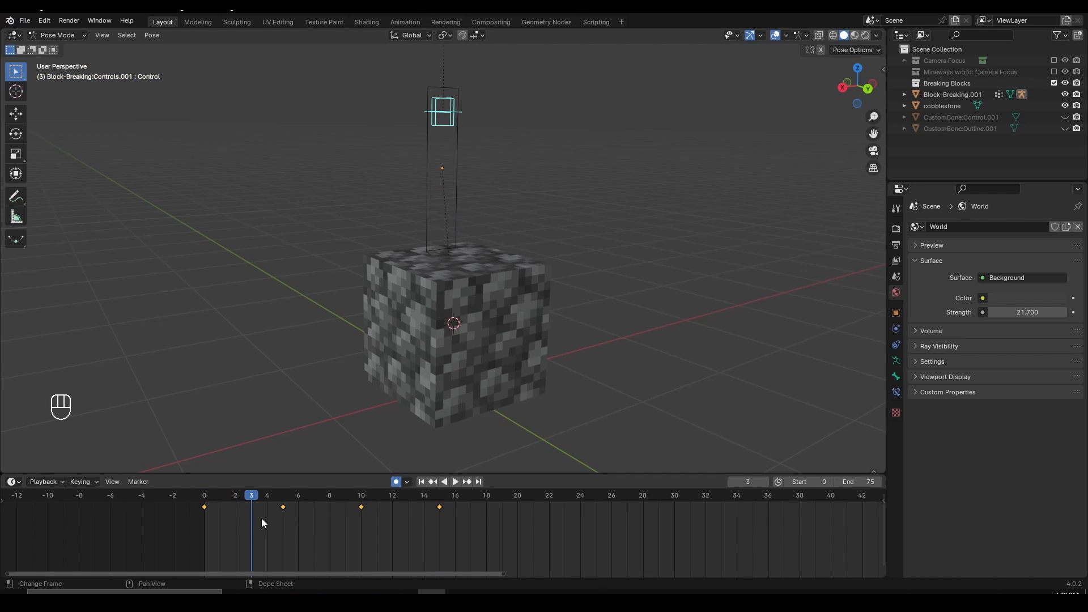
{"action": "key", "text": "a"}
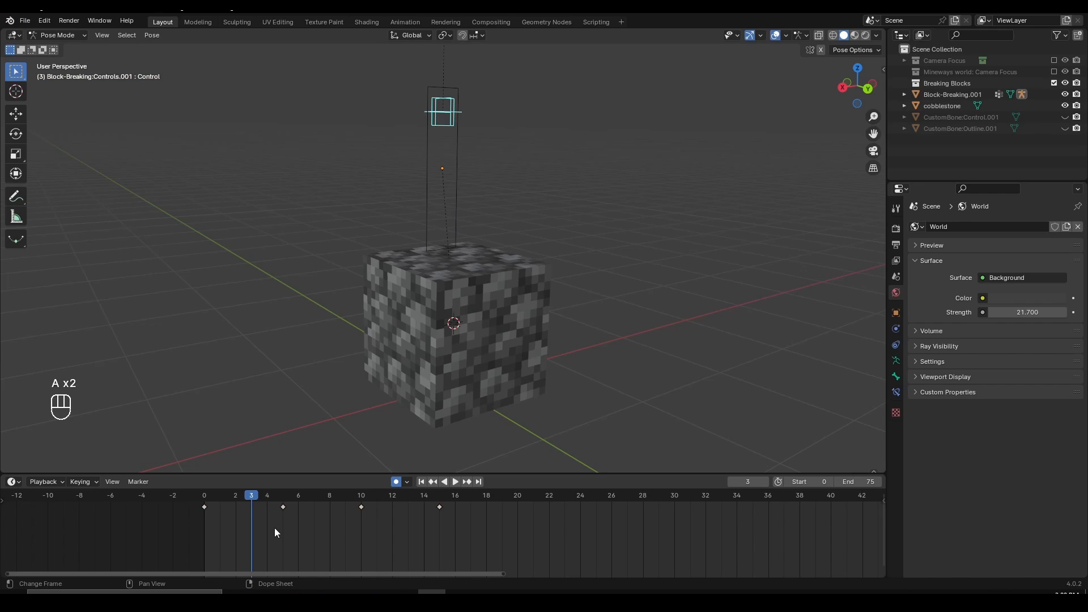
{"action": "left_click", "coordinate": [455, 482]}
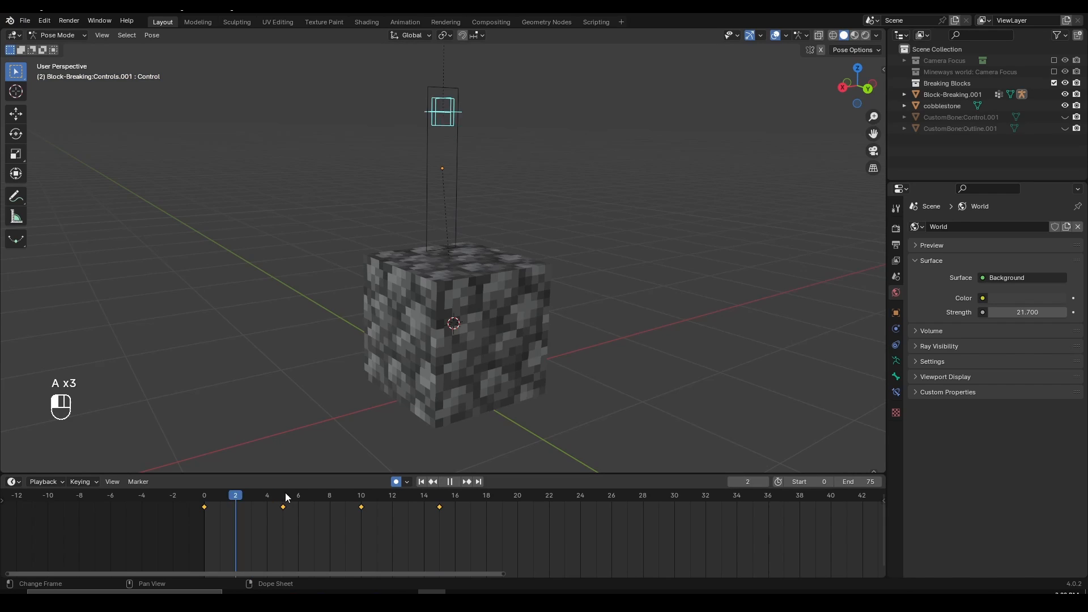
{"action": "left_click", "coordinate": [345, 495]}
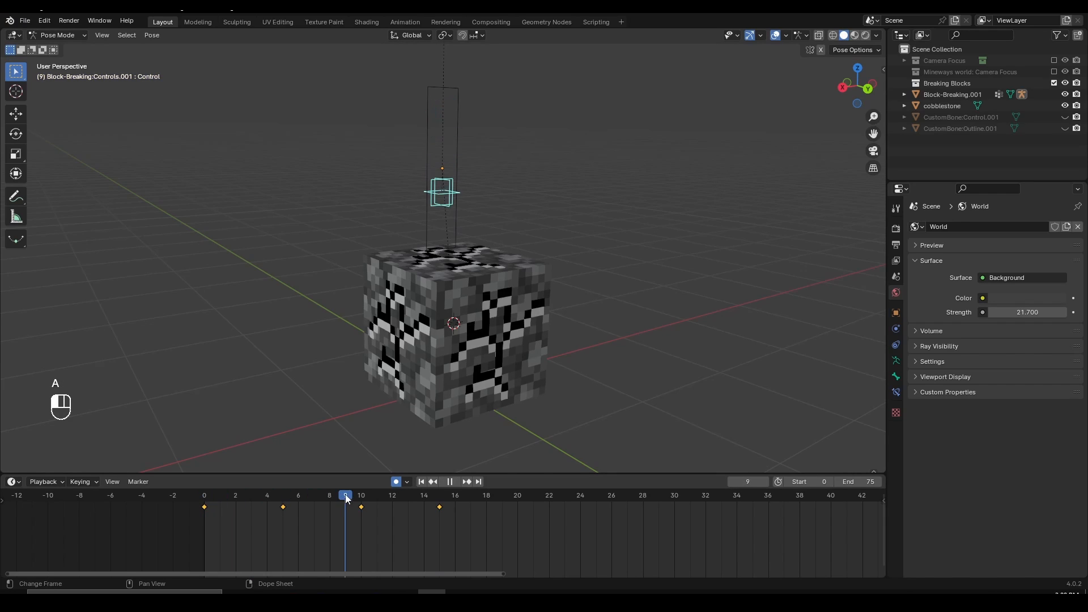
{"action": "key", "text": "t"}
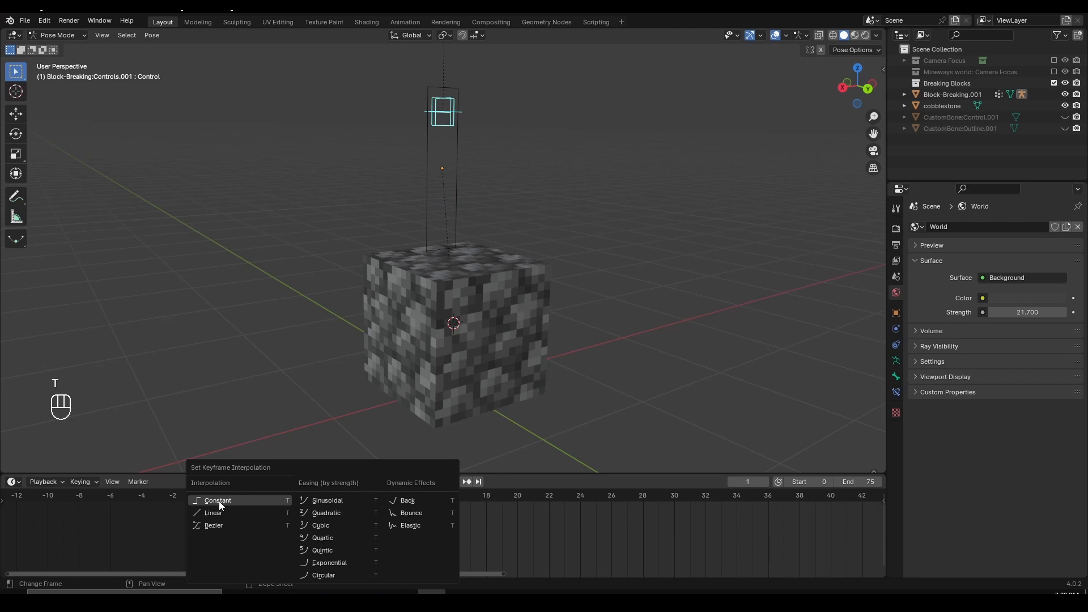
{"action": "mouse_move", "coordinate": [259, 525]}
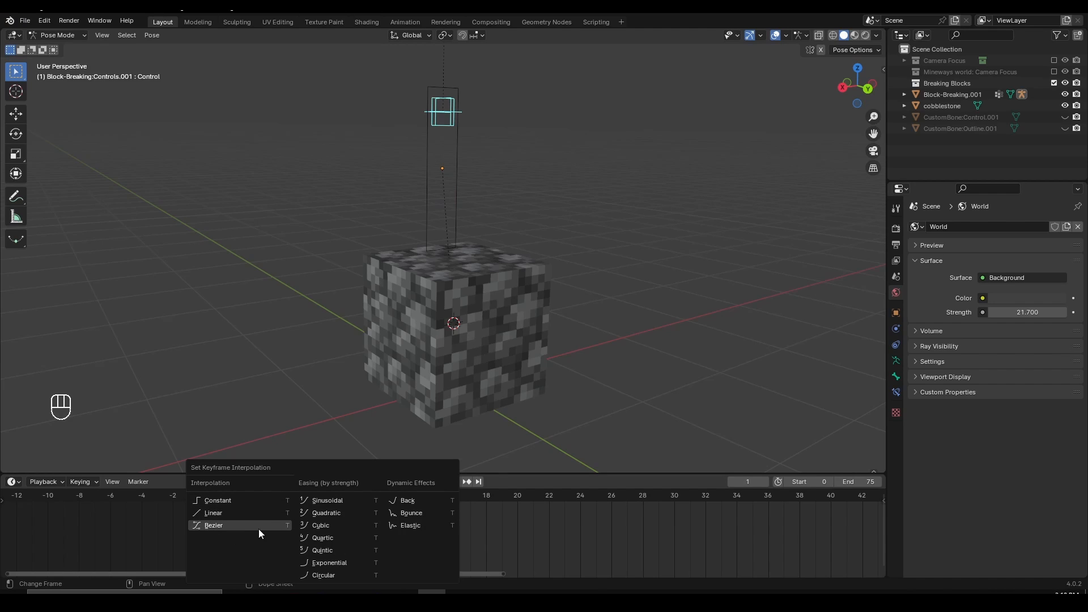
{"action": "mouse_move", "coordinate": [245, 501]}
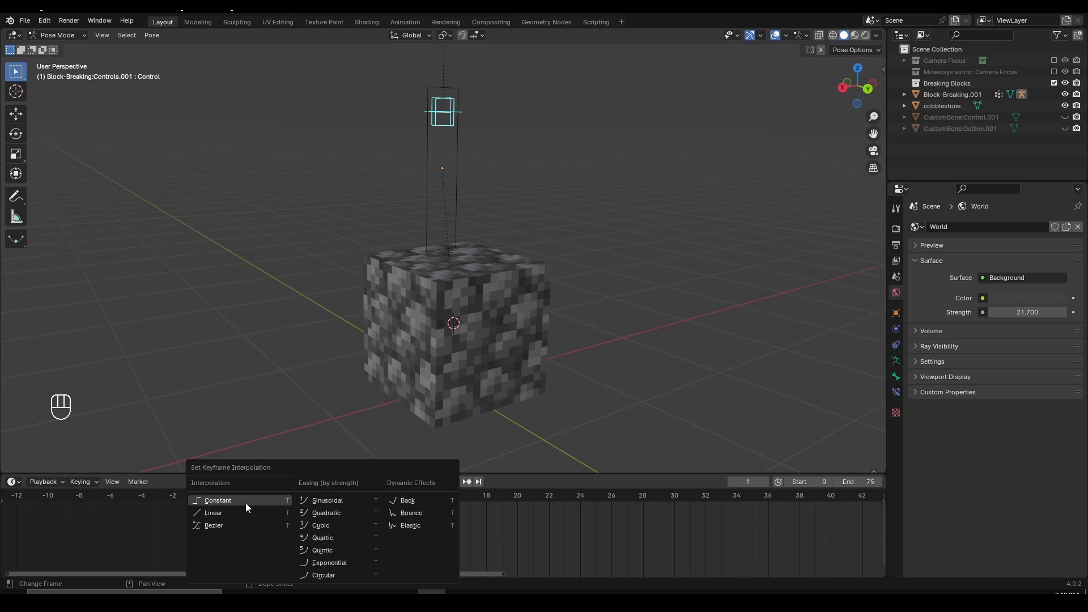
Set all control bone keyframes to Constant interpolation
{"action": "left_click", "coordinate": [217, 501]}
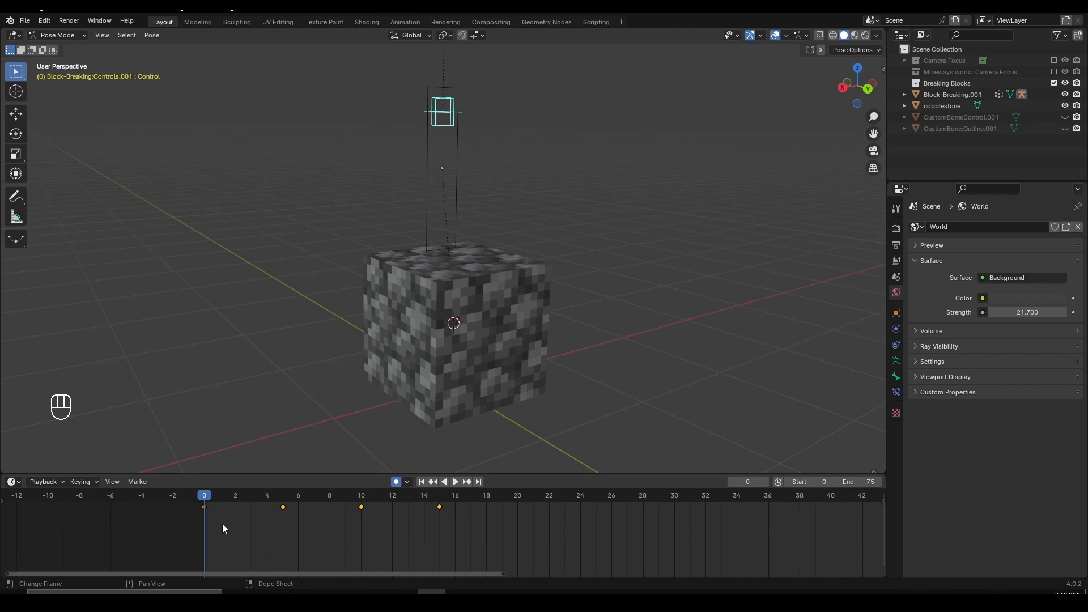
{"action": "key", "text": "space"}
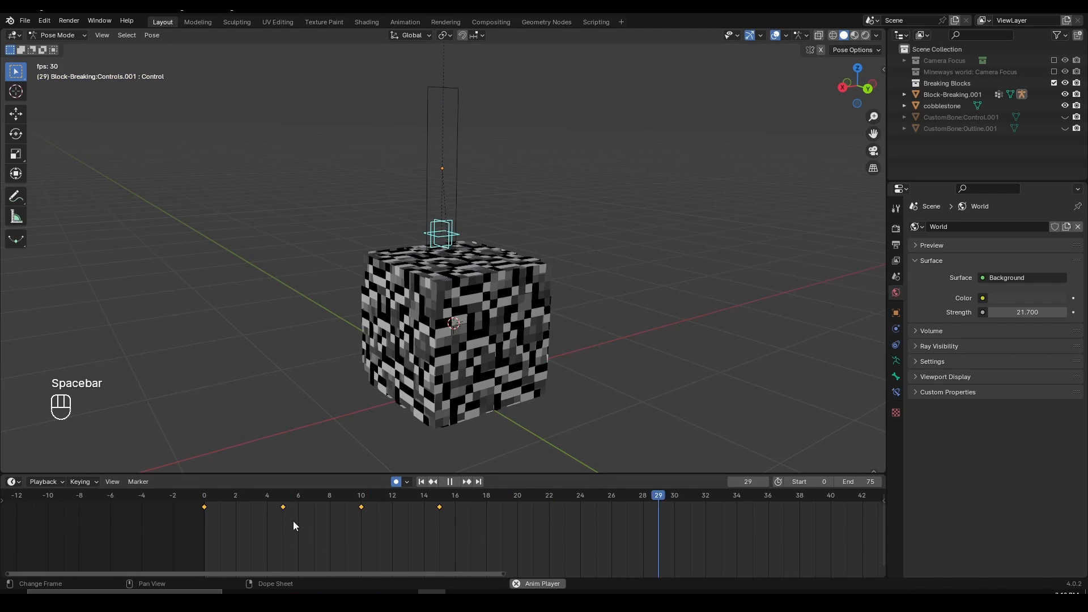
{"action": "key", "text": "space"}
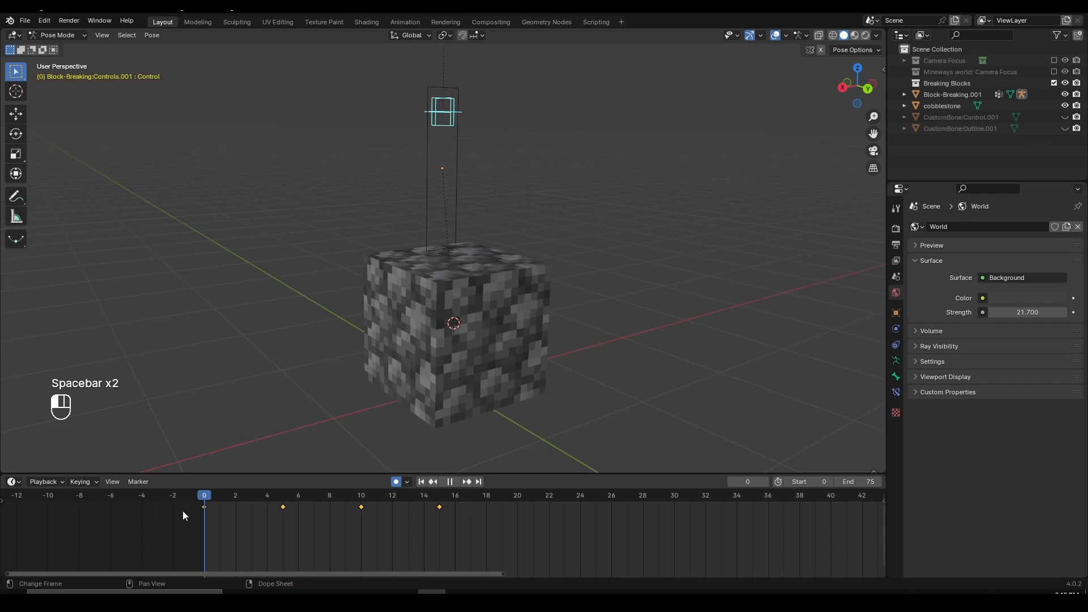
{"action": "key", "text": "space"}
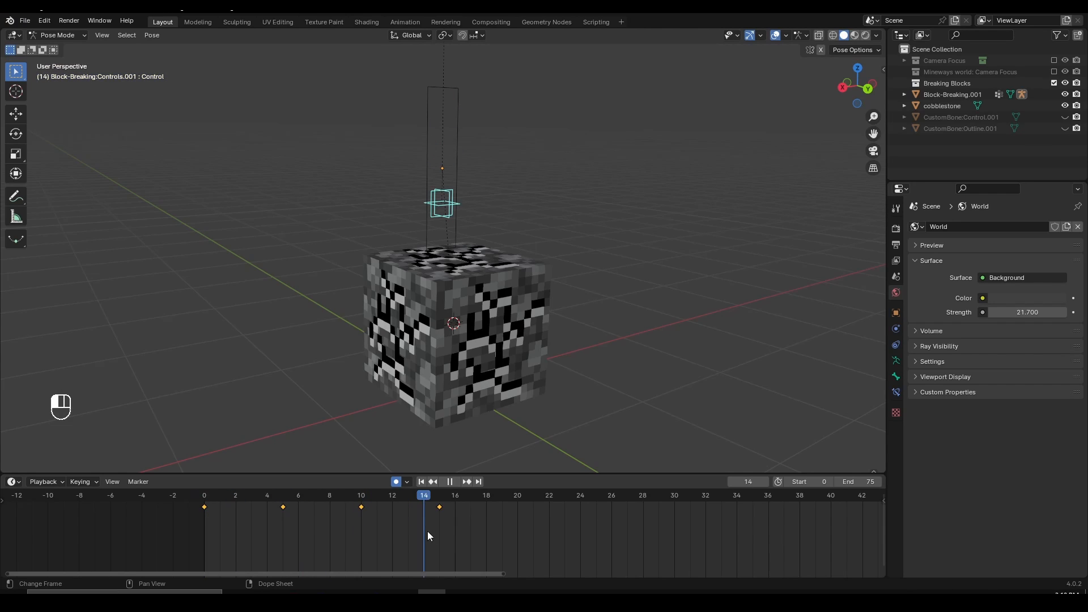
{"action": "key", "text": "space"}
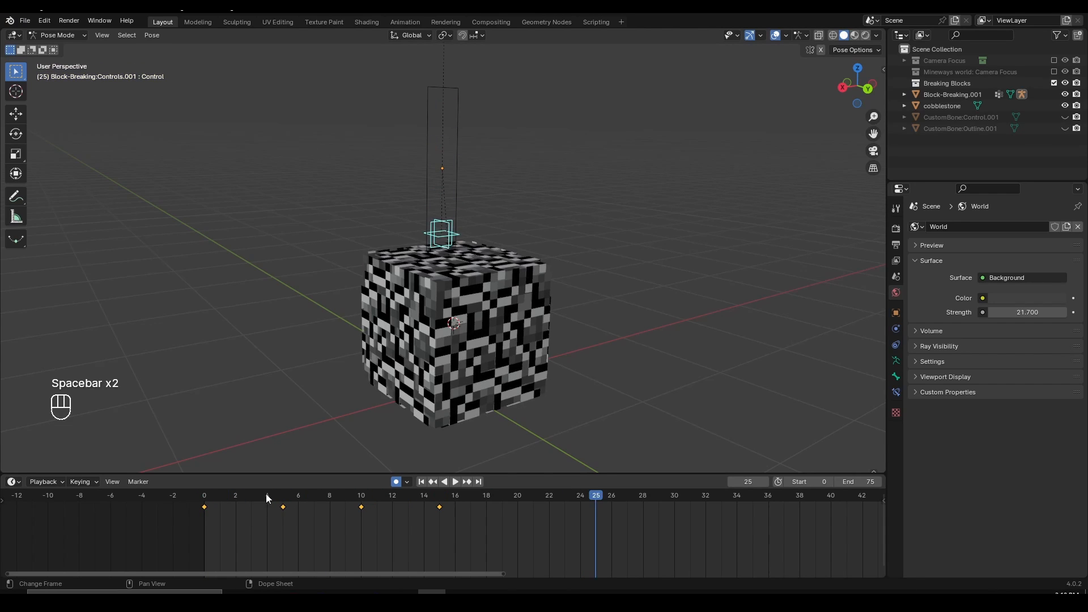
{"action": "key", "text": "space"}
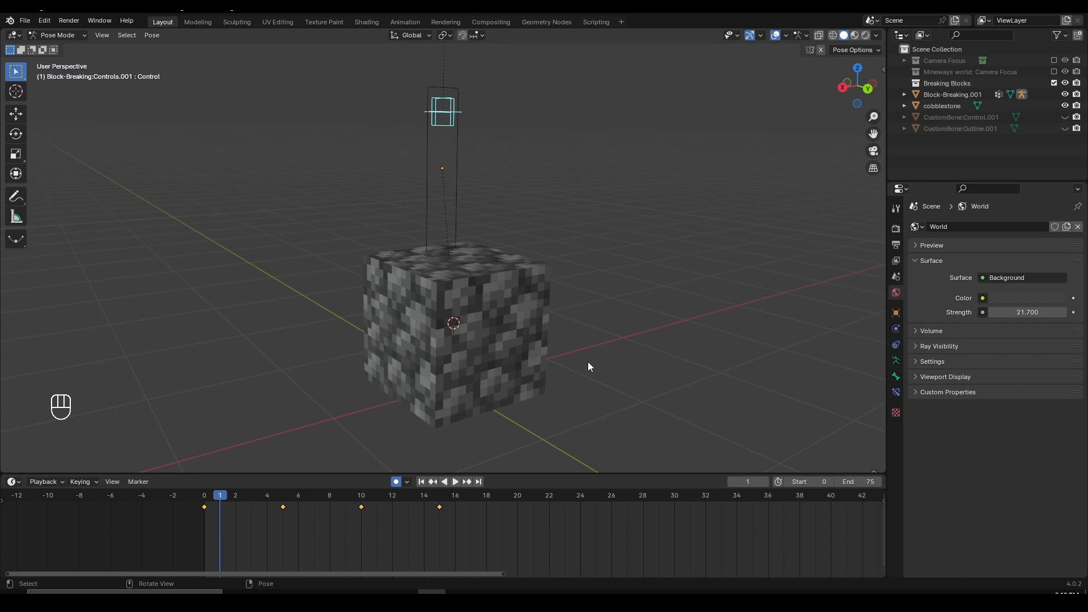
{"action": "key", "text": "space"}
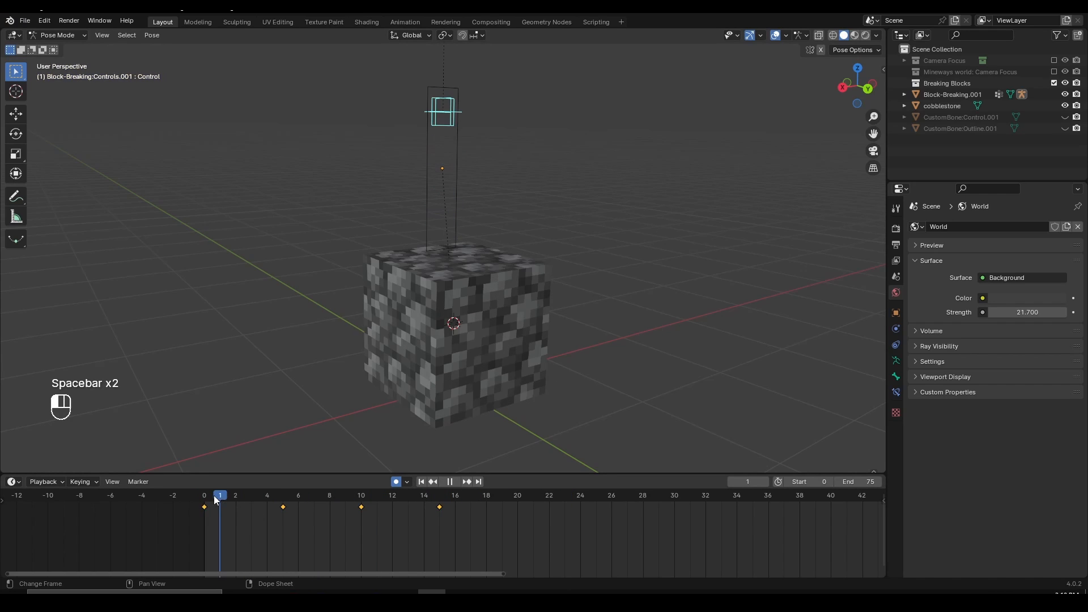
{"action": "key", "text": "space"}
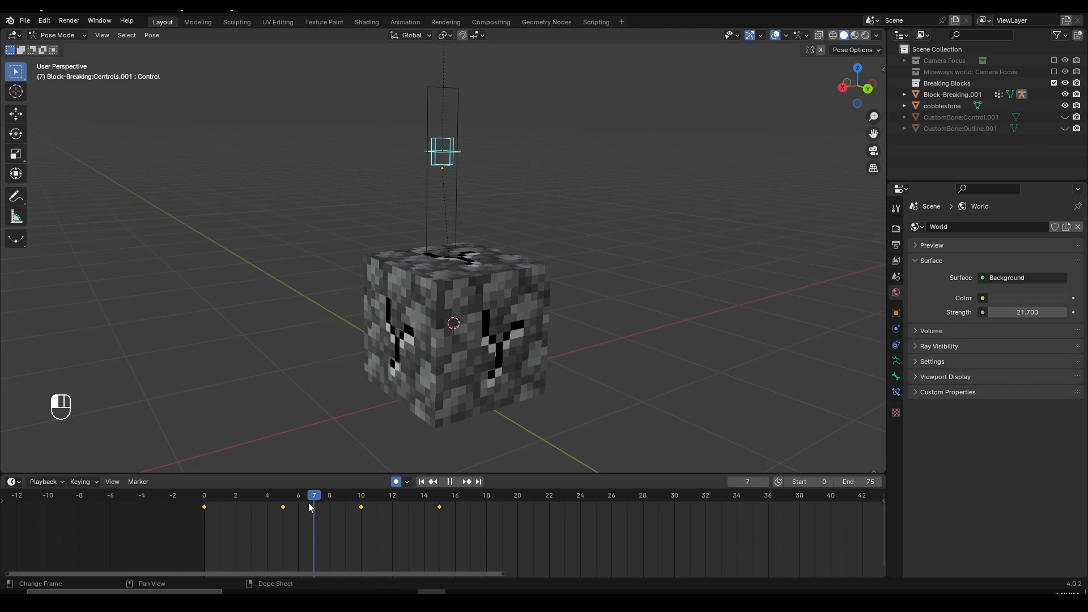
{"action": "left_click", "coordinate": [439, 495]}
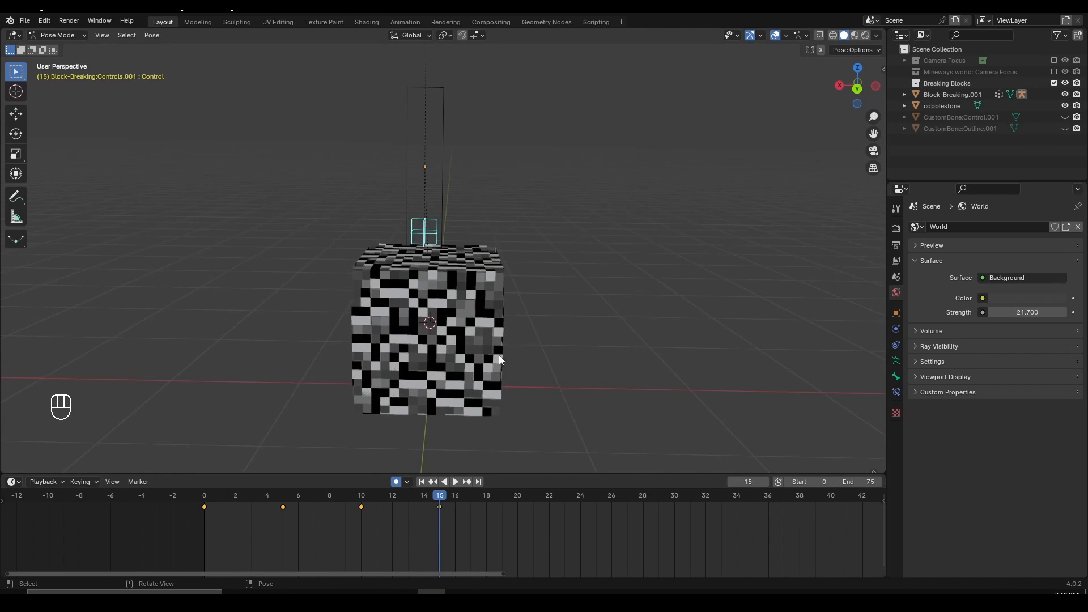
Exit Pose Mode, rewind to frame 0 and select the Controls rig
{"action": "key", "text": "g"}
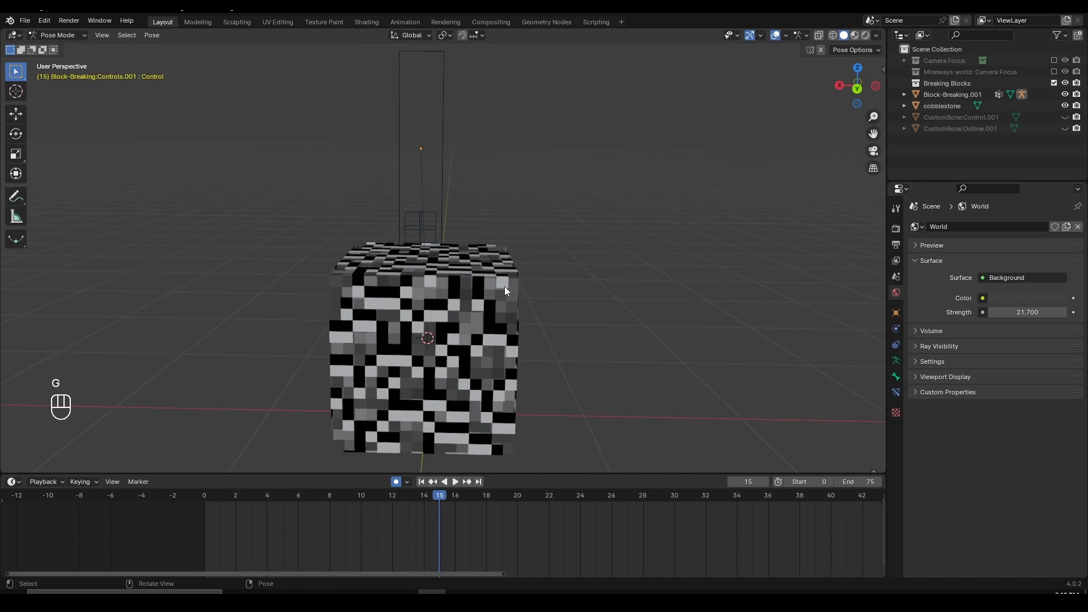
{"action": "key", "text": "Ctrl+Tab"}
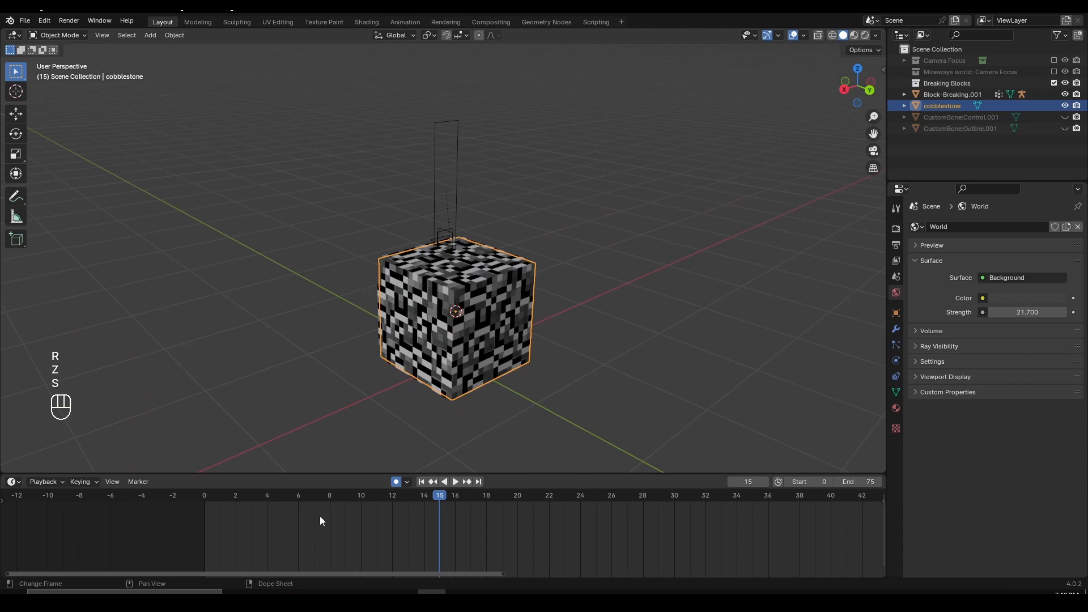
{"action": "left_click", "coordinate": [204, 495]}
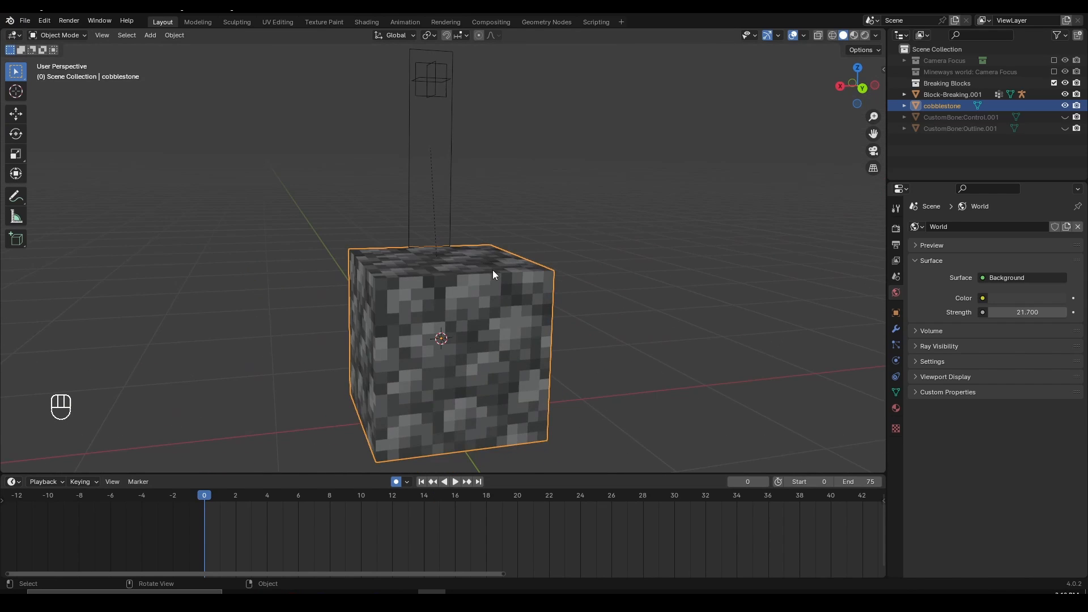
{"action": "key", "text": "g"}
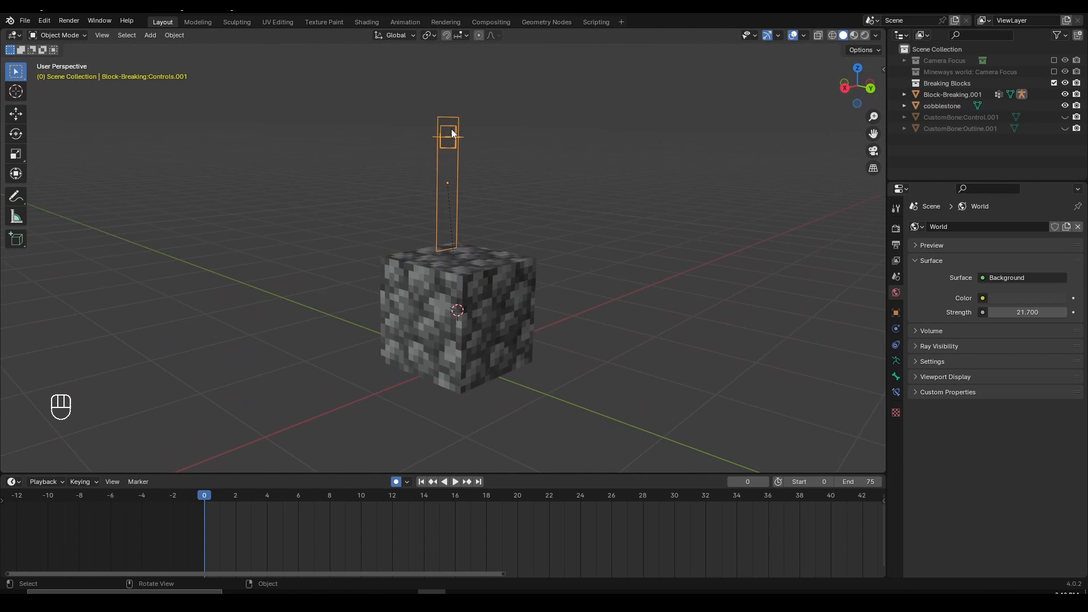
Re-enter Pose Mode, move the control bone, then play and pause the crack animation
{"action": "key", "text": "g"}
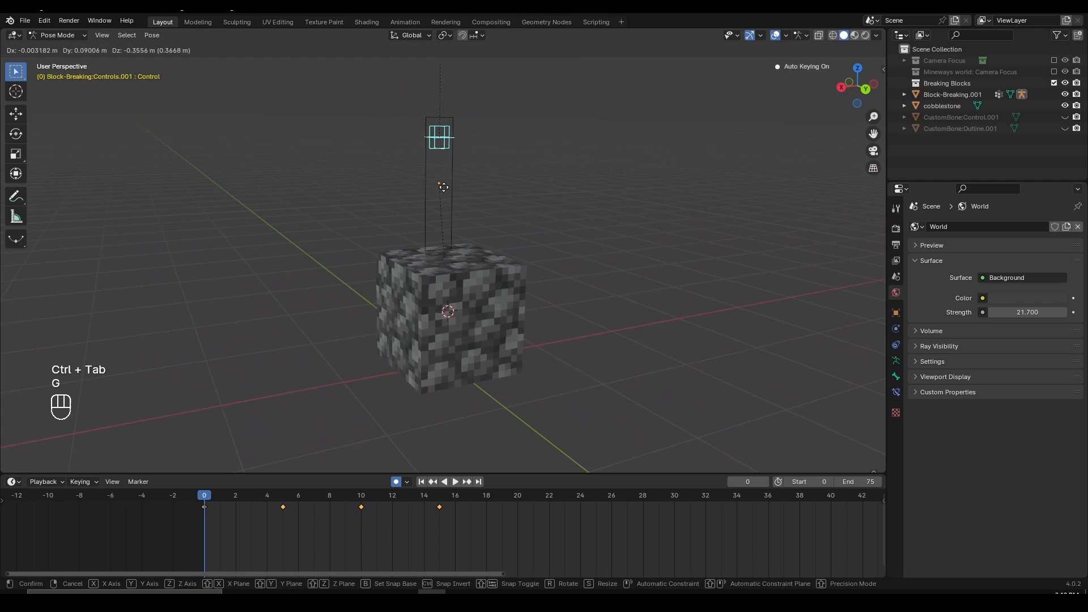
{"action": "mouse_move", "coordinate": [472, 324]}
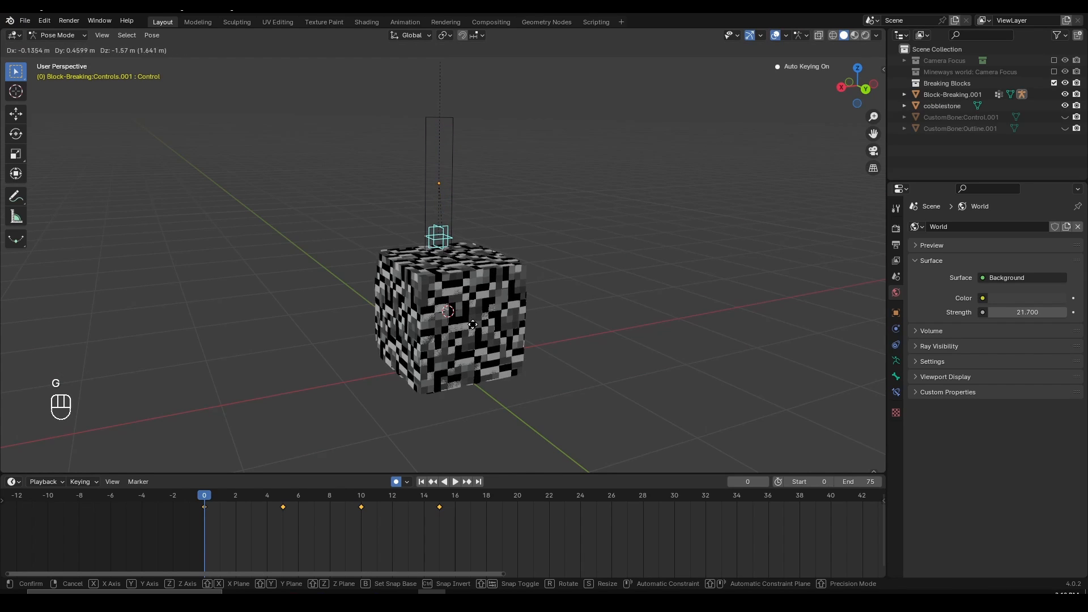
{"action": "key", "text": "space"}
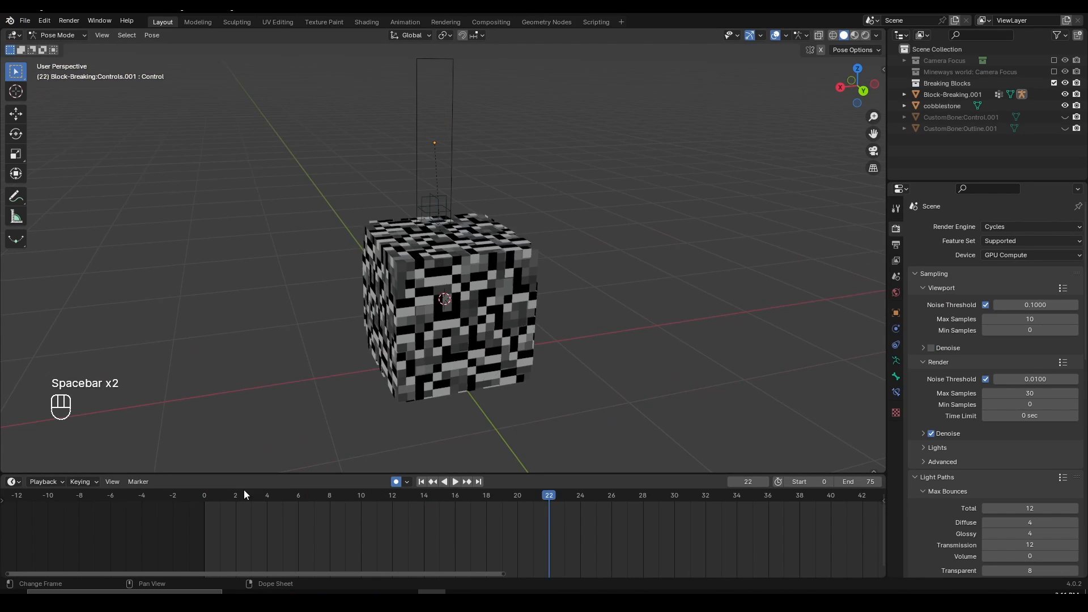
{"action": "key", "text": "space"}
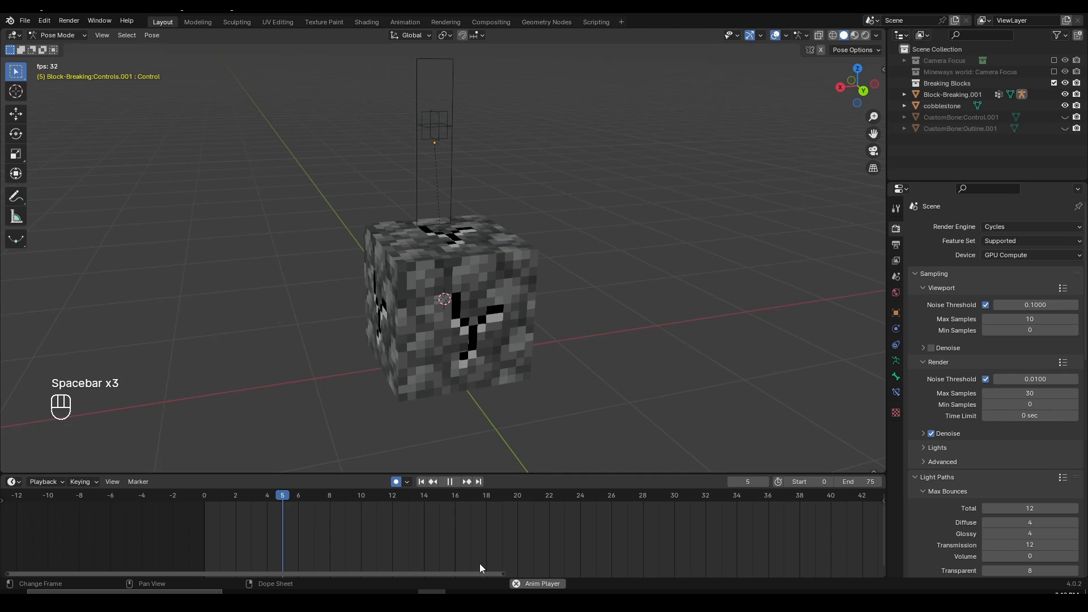
{"action": "key", "text": "space"}
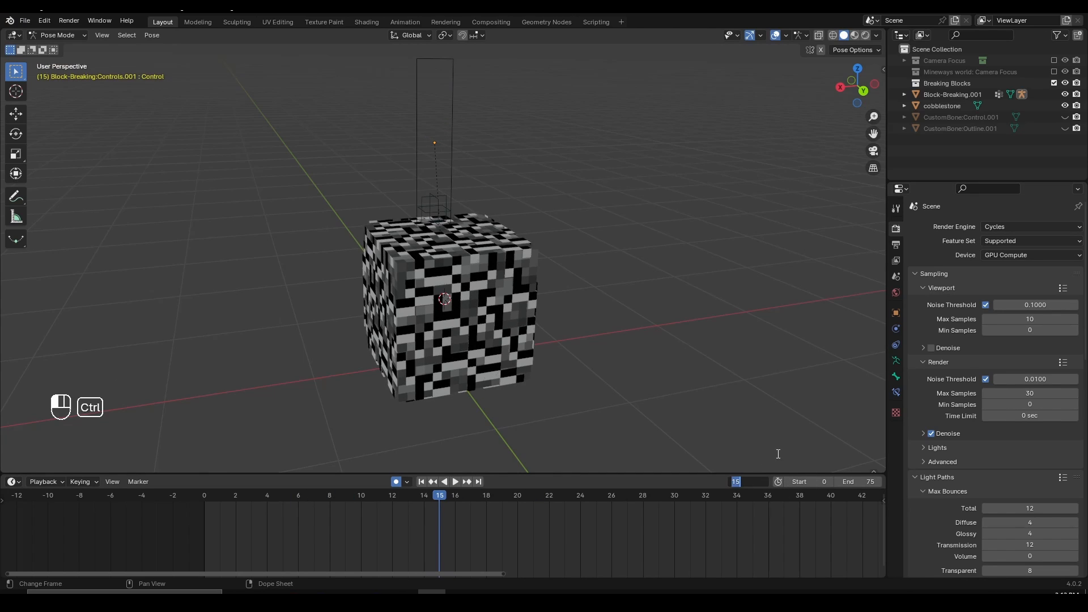
Set the Timeline end frame to 15 and play the stepped crack animation on loop
{"action": "key", "text": "space"}
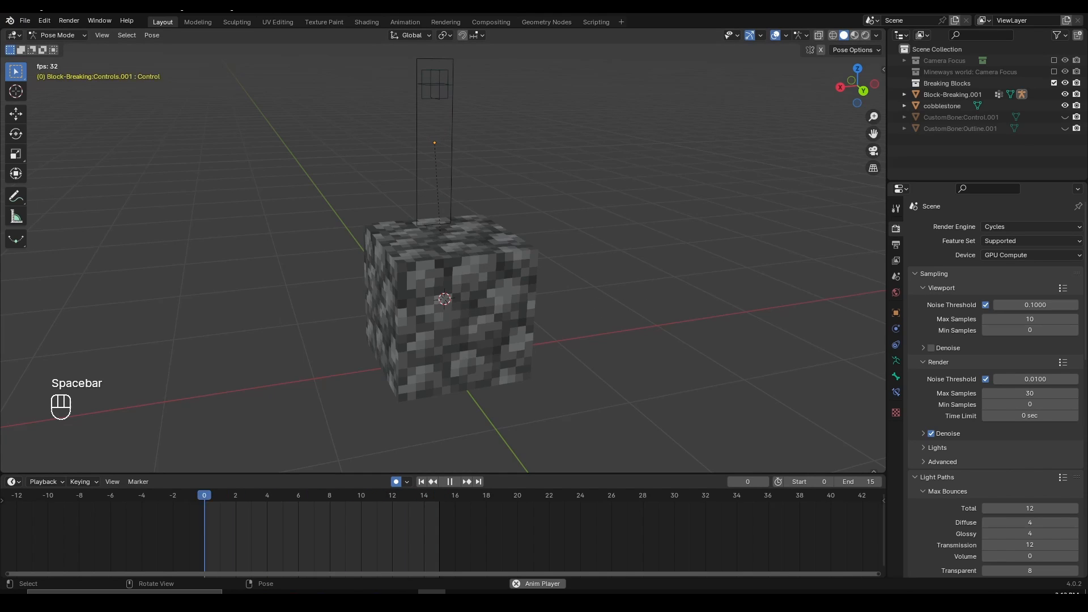
{"action": "key", "text": "space"}
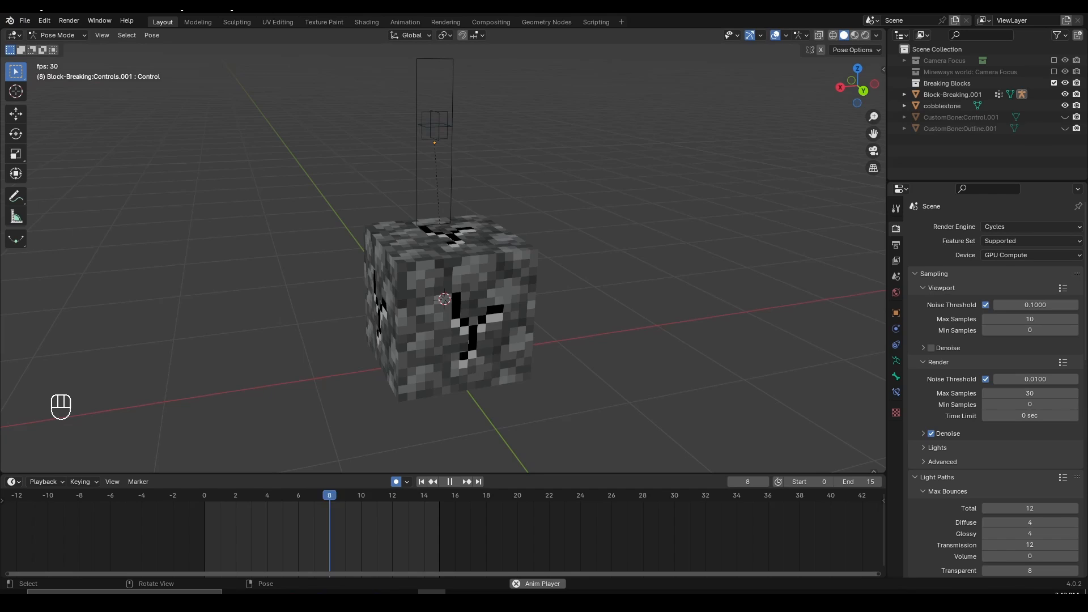
{"action": "left_click", "coordinate": [267, 495]}
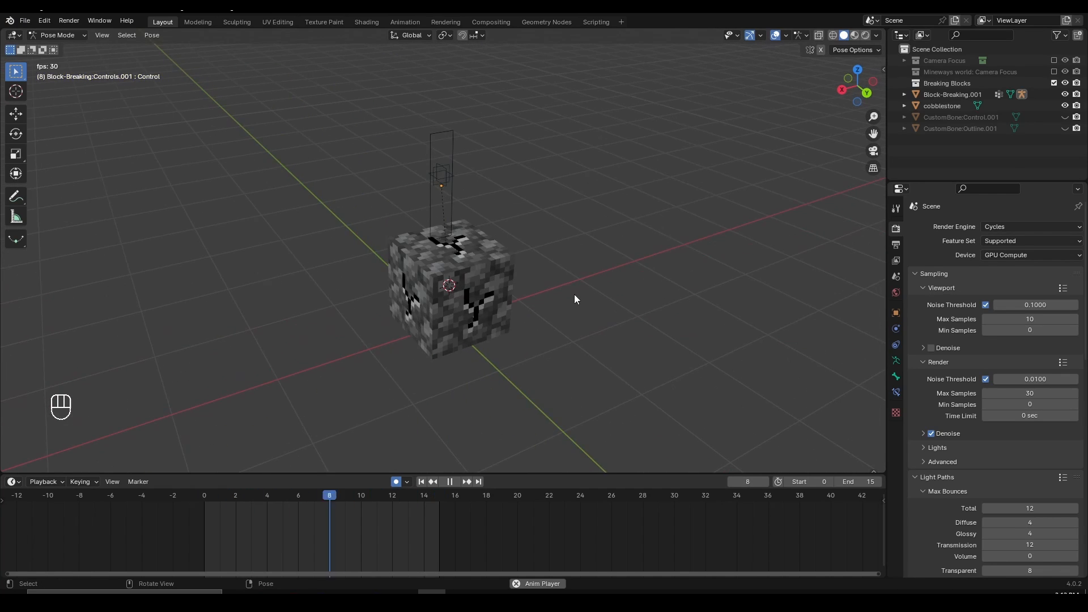
{"action": "left_click", "coordinate": [266, 495]}
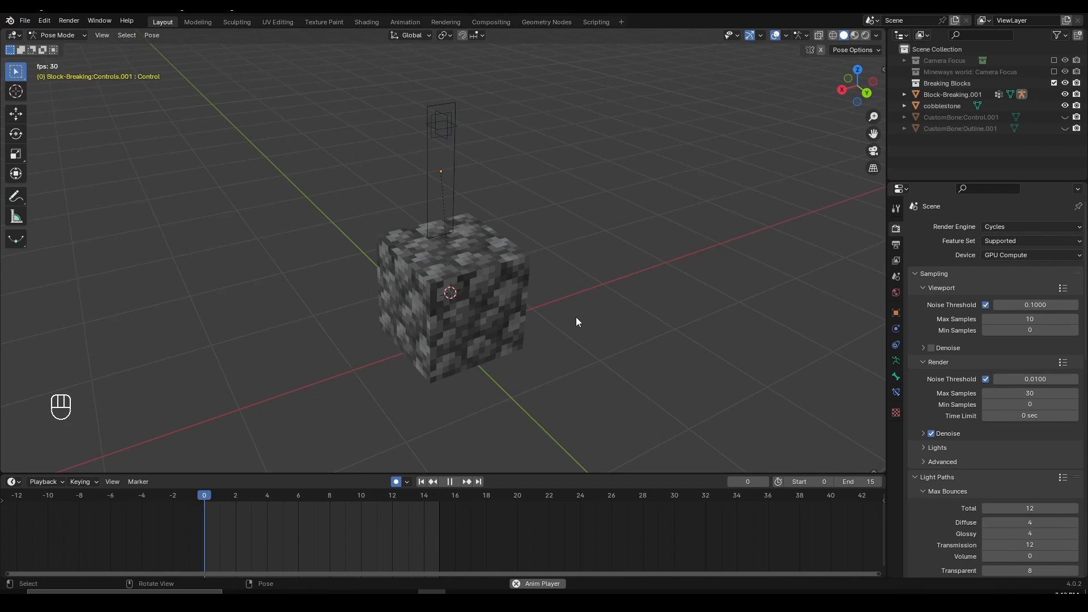
{"action": "left_click", "coordinate": [448, 481]}
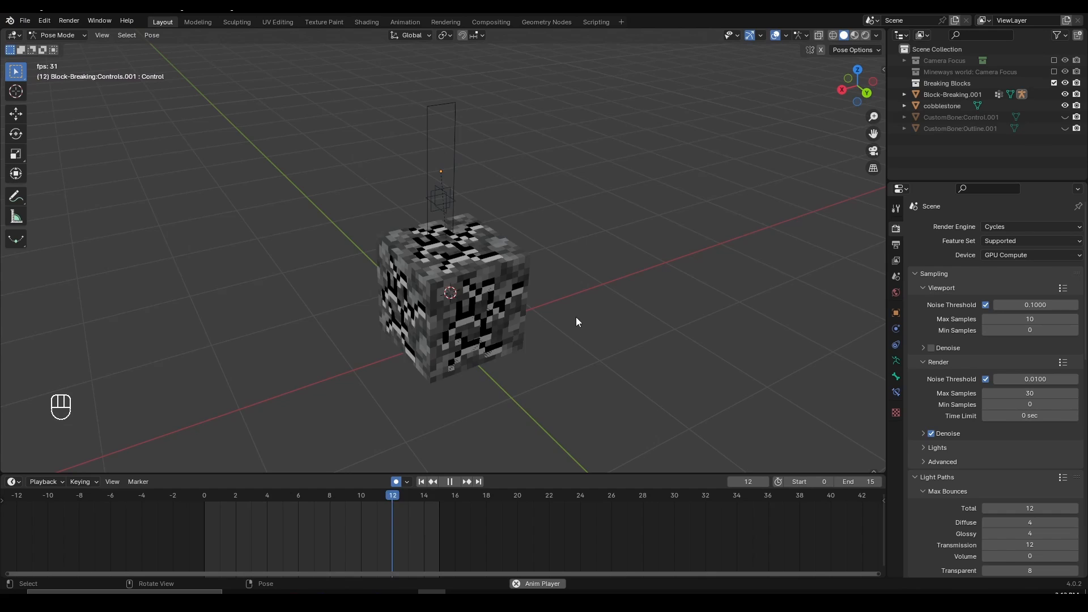
{"action": "left_click", "coordinate": [330, 495]}
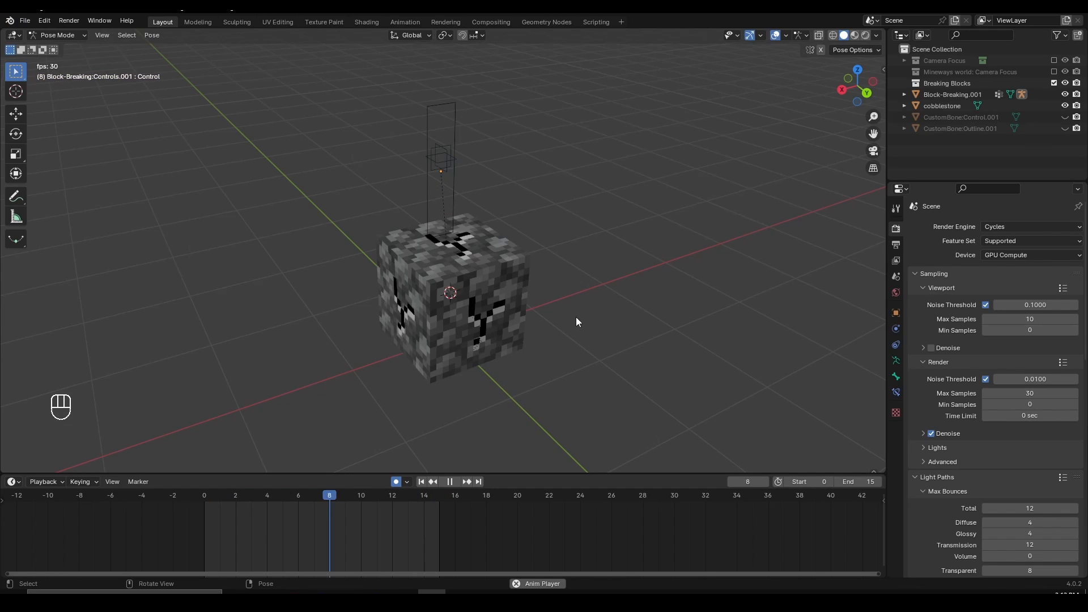
{"action": "left_click", "coordinate": [267, 494]}
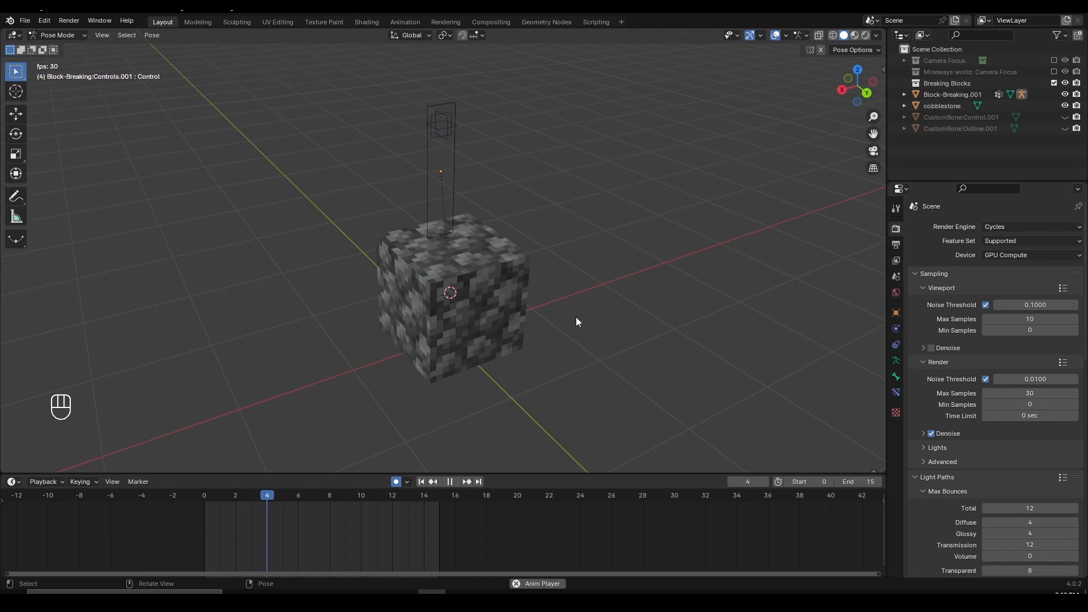